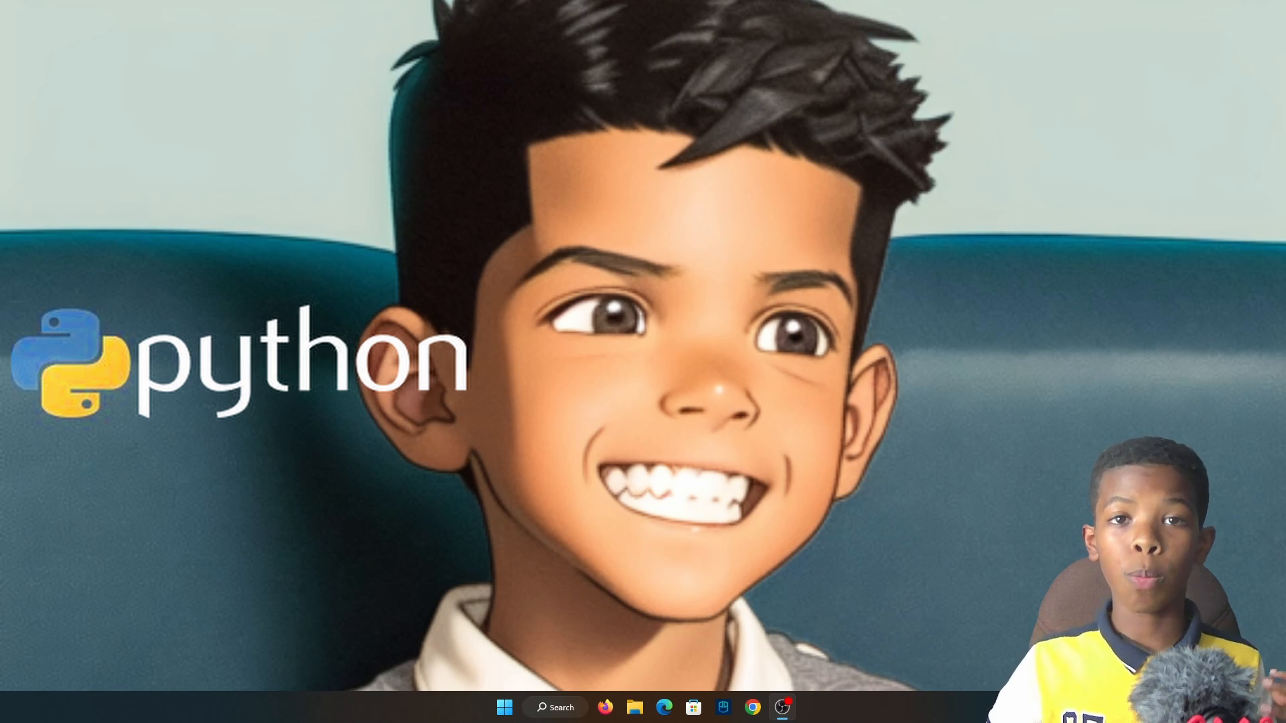
Step: Bring up the python.org home page in Chrome with the Python 3.11.2 download offered
click(751, 707)
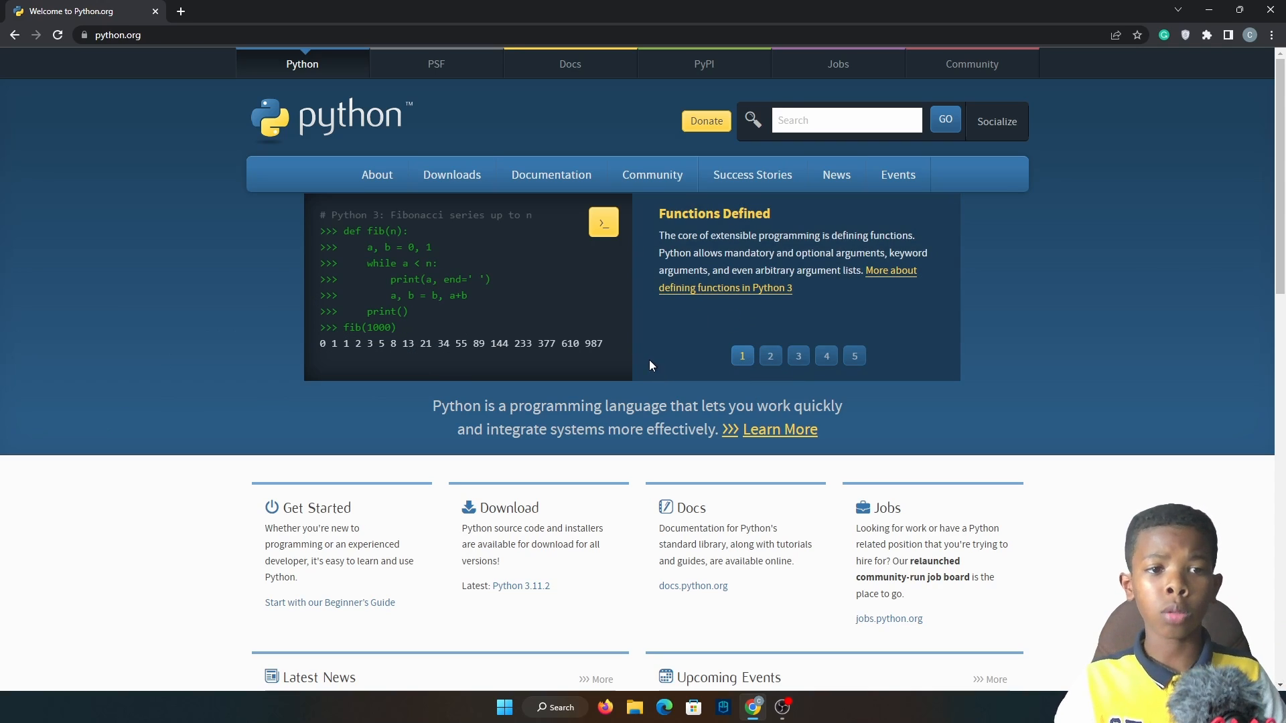
mouse_move(555, 413)
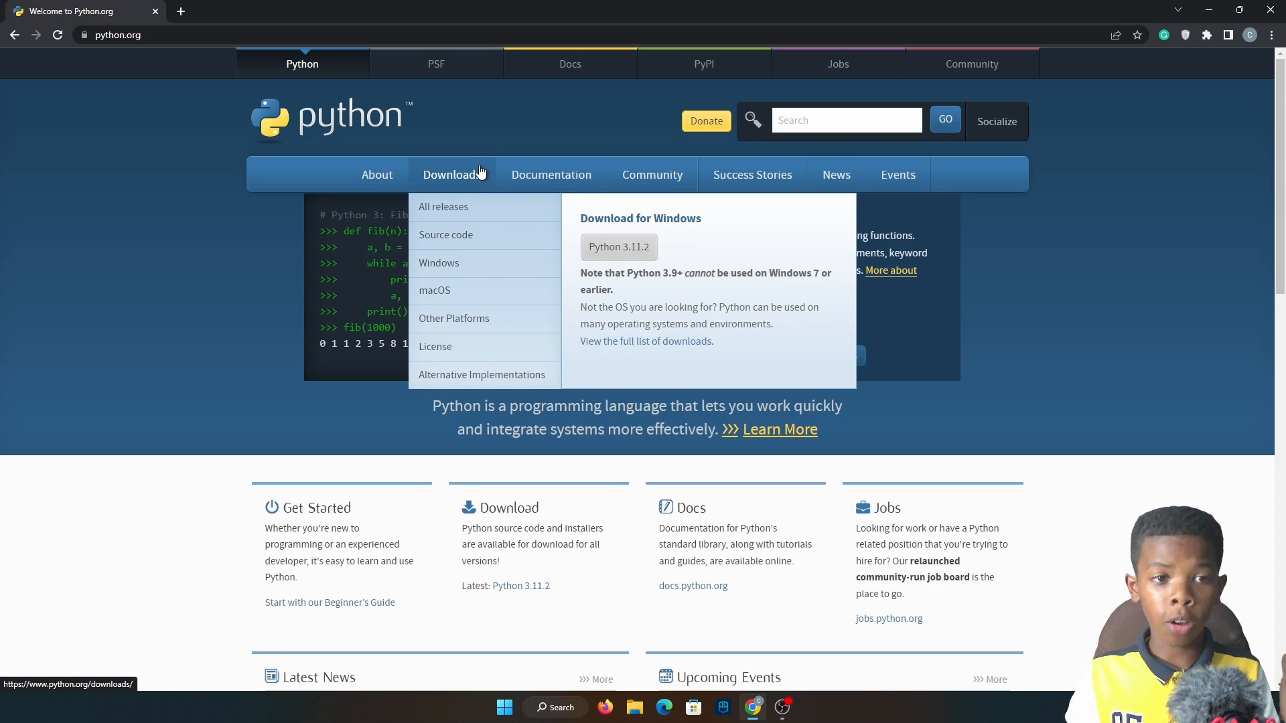
mouse_move(458, 181)
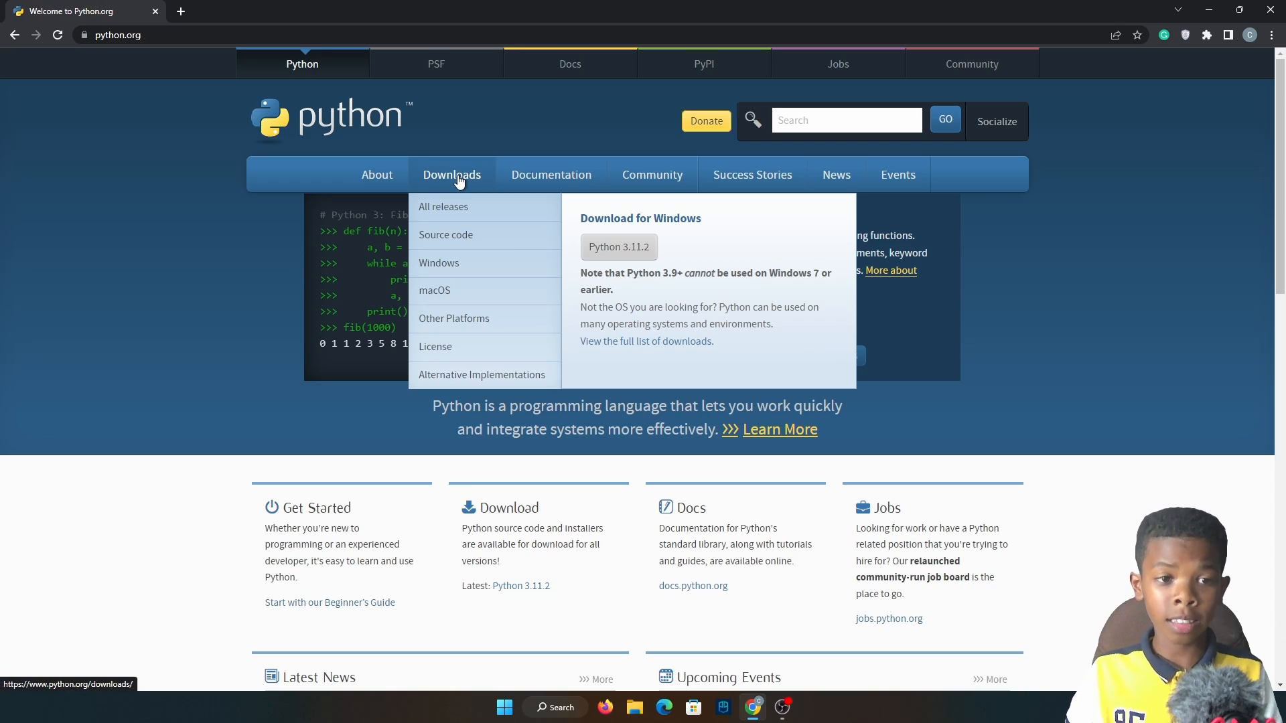
mouse_move(466, 221)
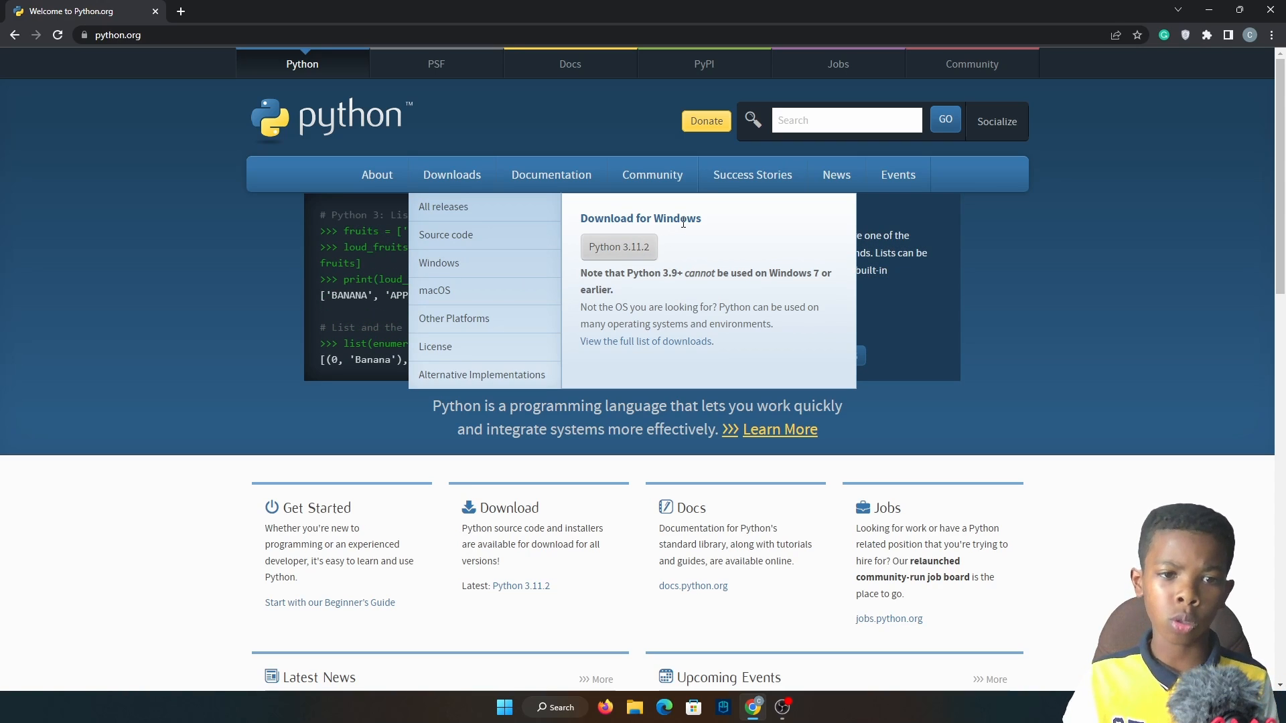
mouse_move(619, 247)
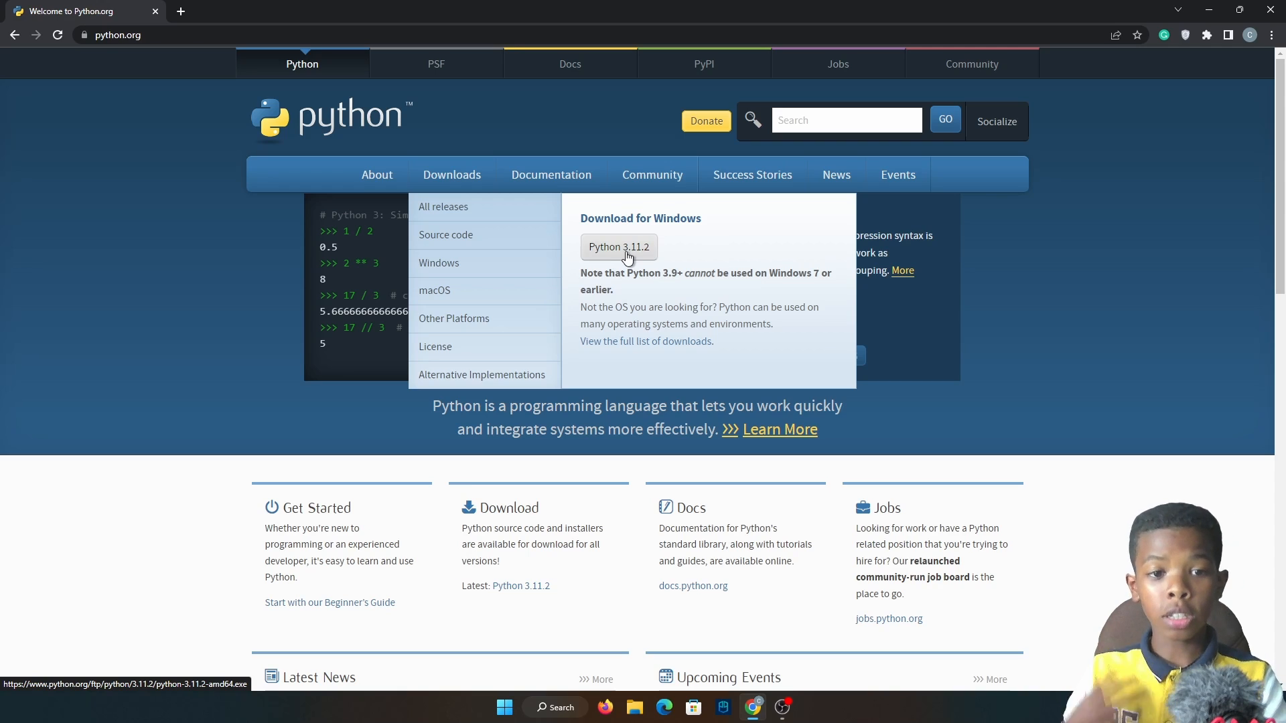
Step: Download and launch python-3.11.2-amd64.exe, enabling 'Add python.exe to PATH' in Setup
click(619, 246)
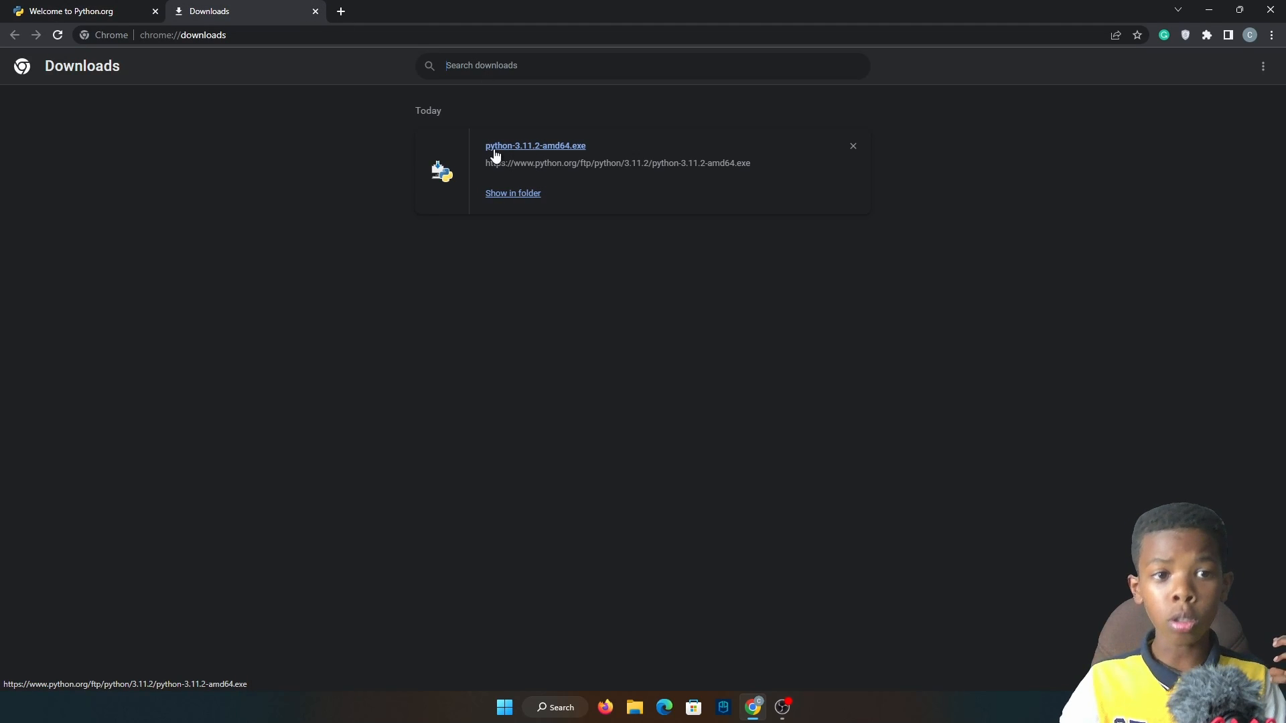
mouse_move(523, 172)
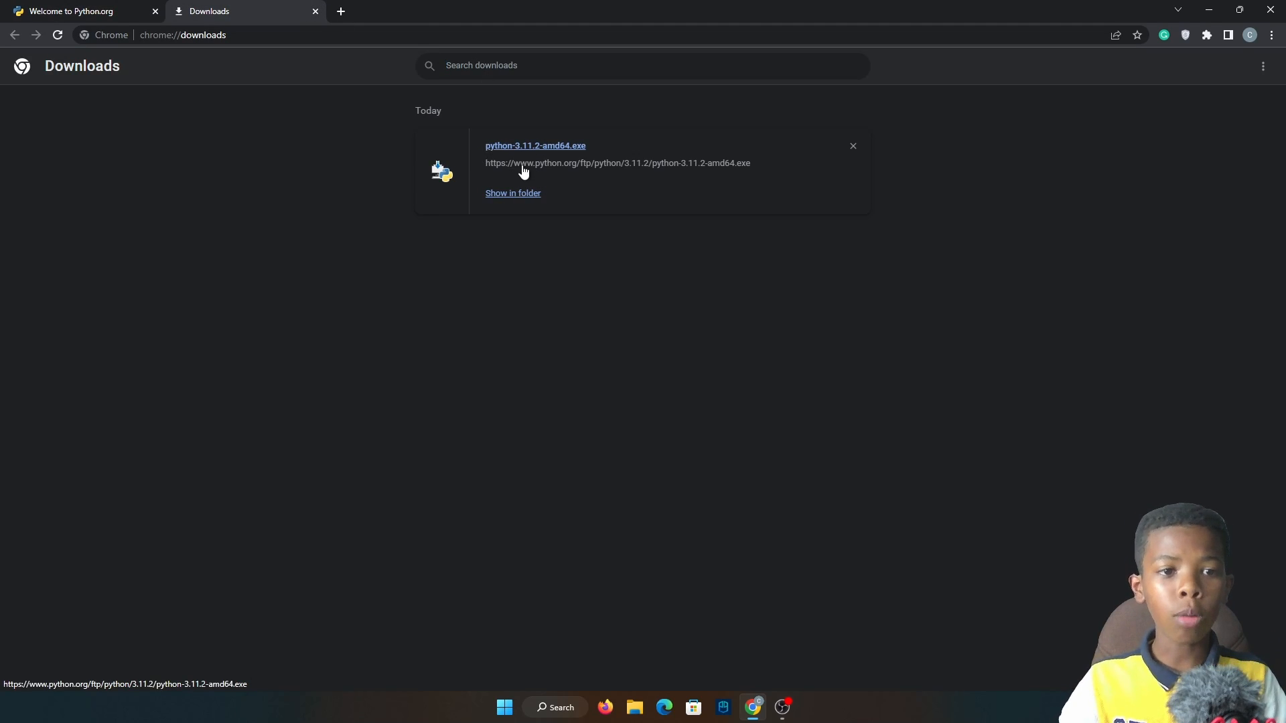
click(534, 144)
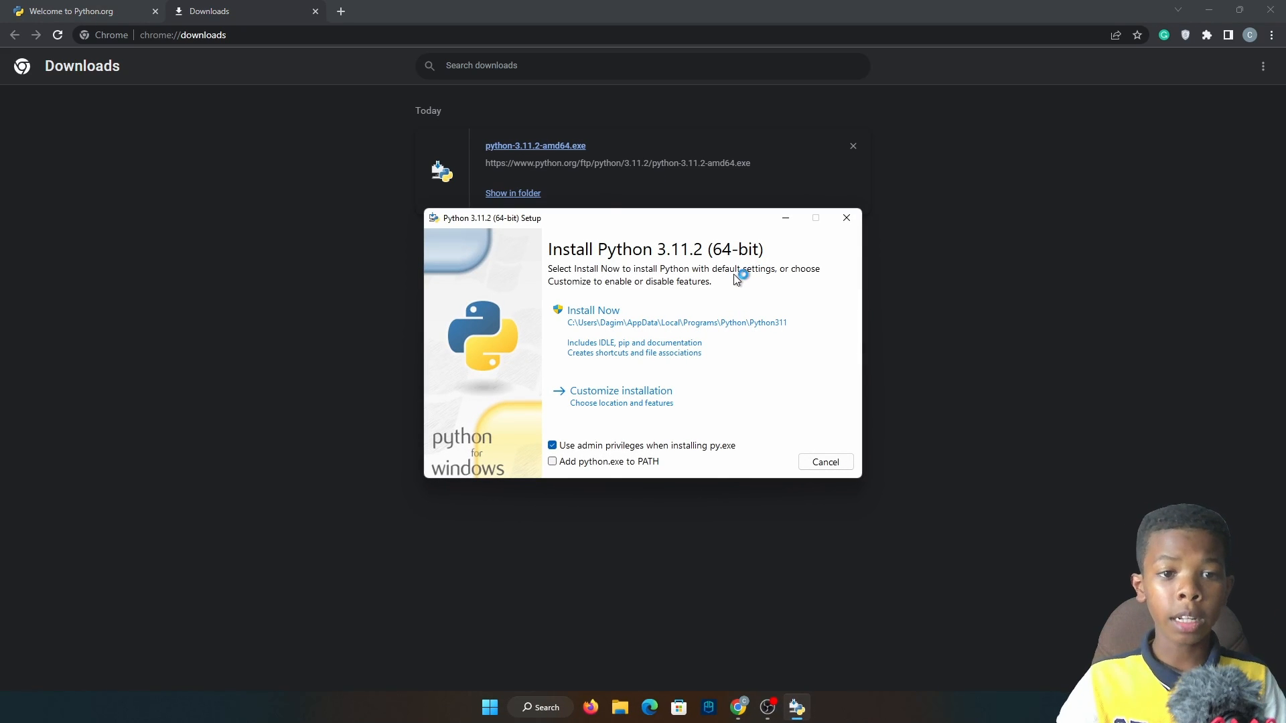
mouse_move(587, 221)
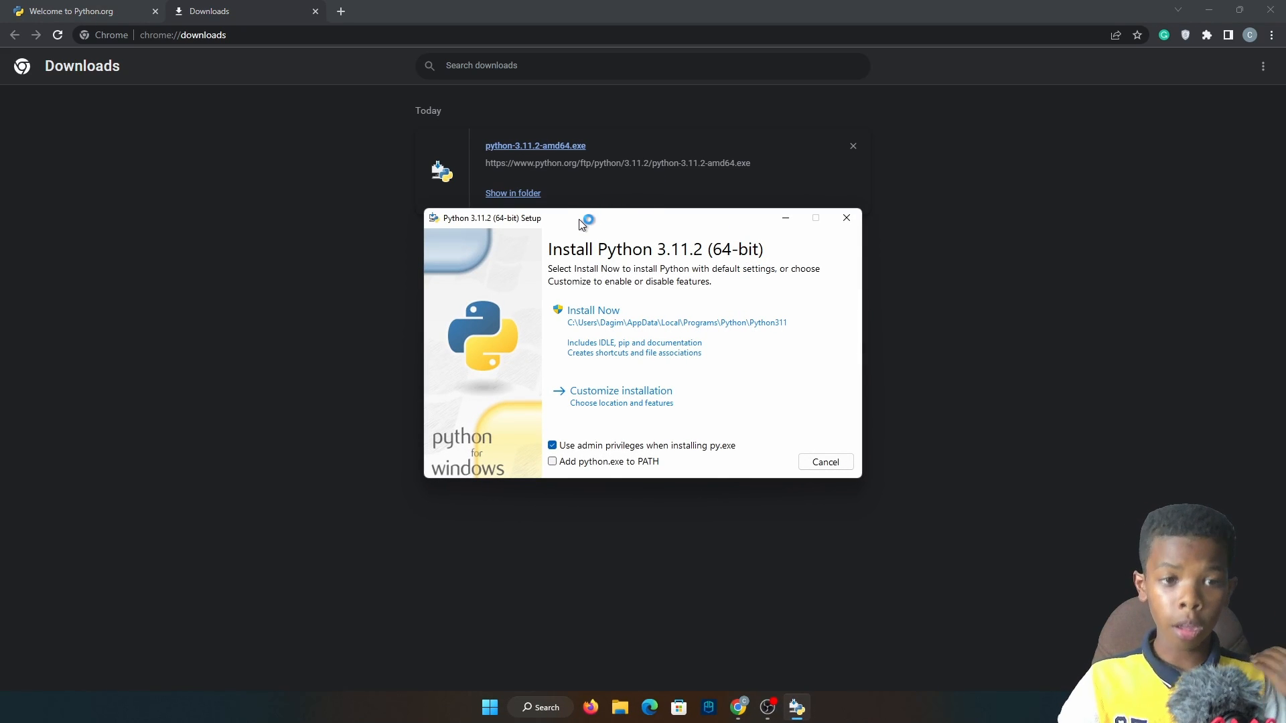
drag(578, 217, 517, 92)
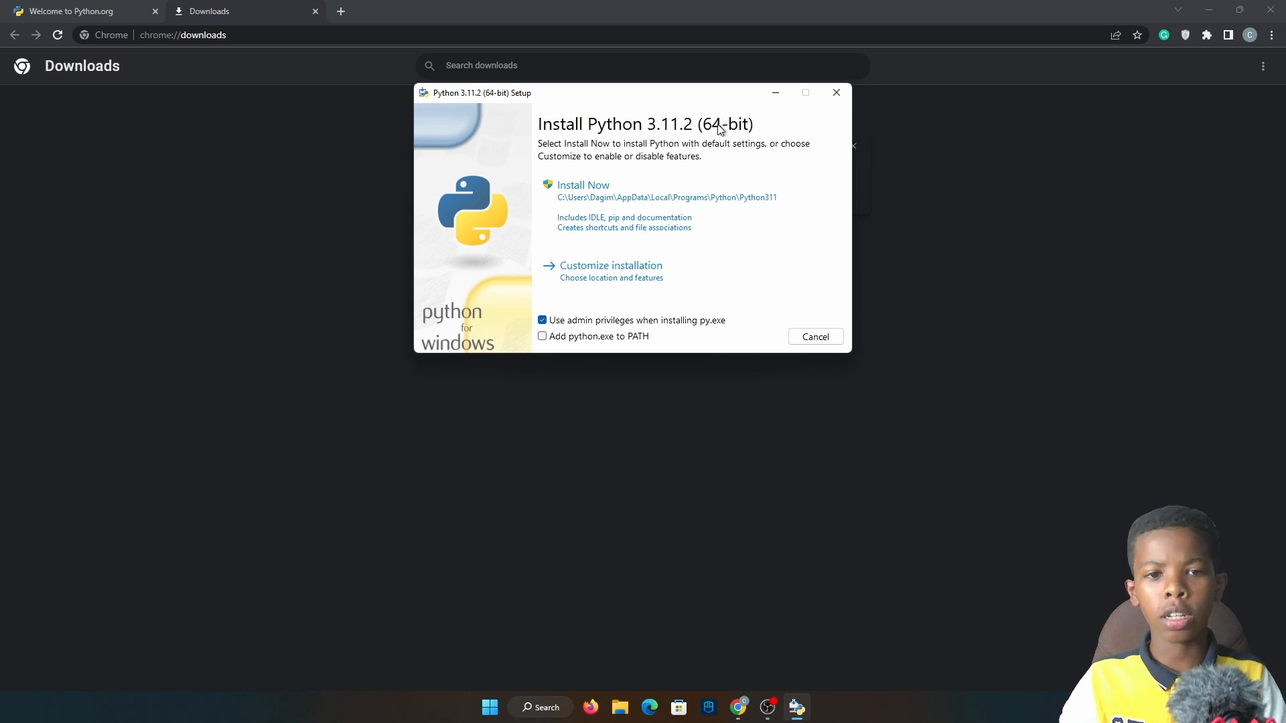
mouse_move(652, 197)
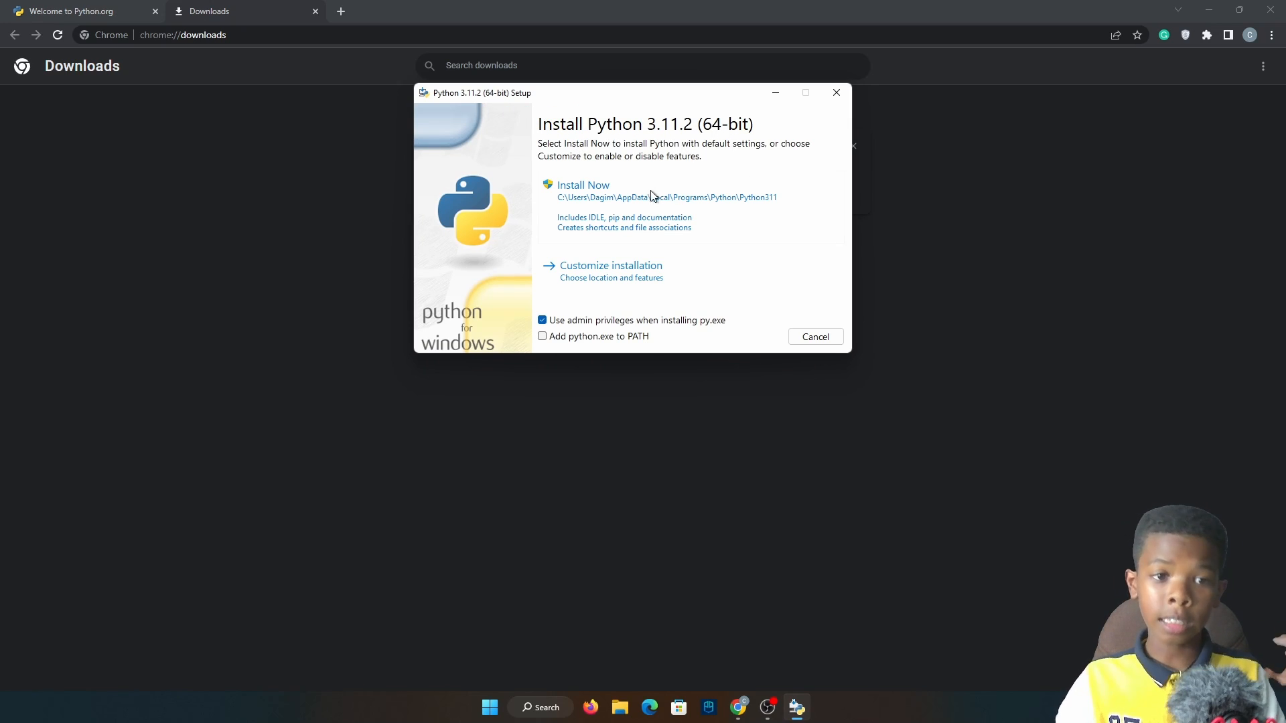
mouse_move(651, 132)
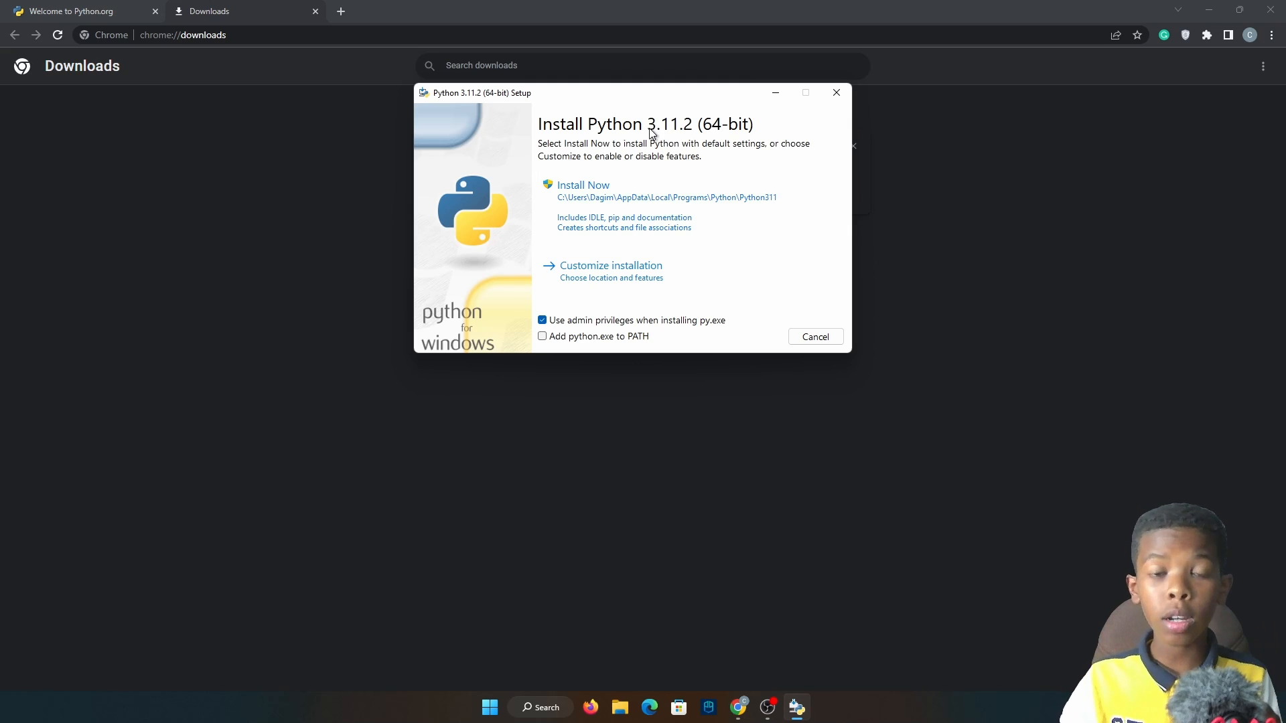
mouse_move(540, 356)
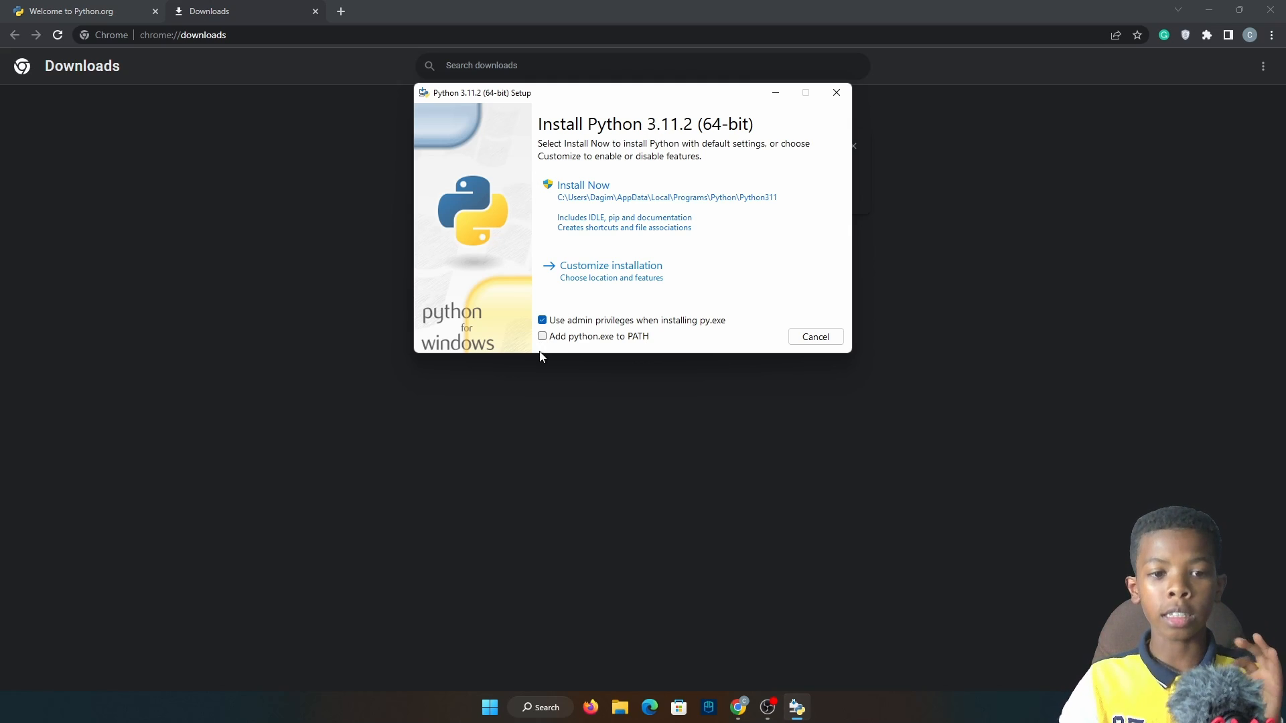
mouse_move(589, 336)
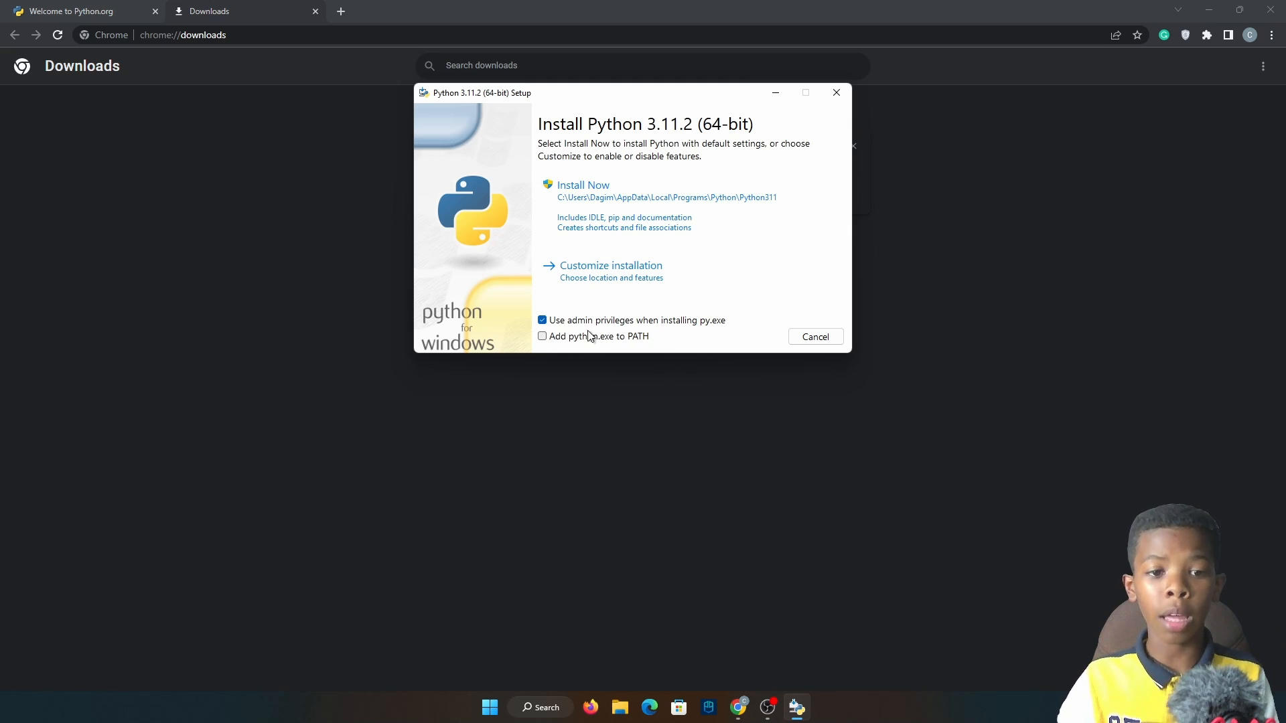
click(541, 336)
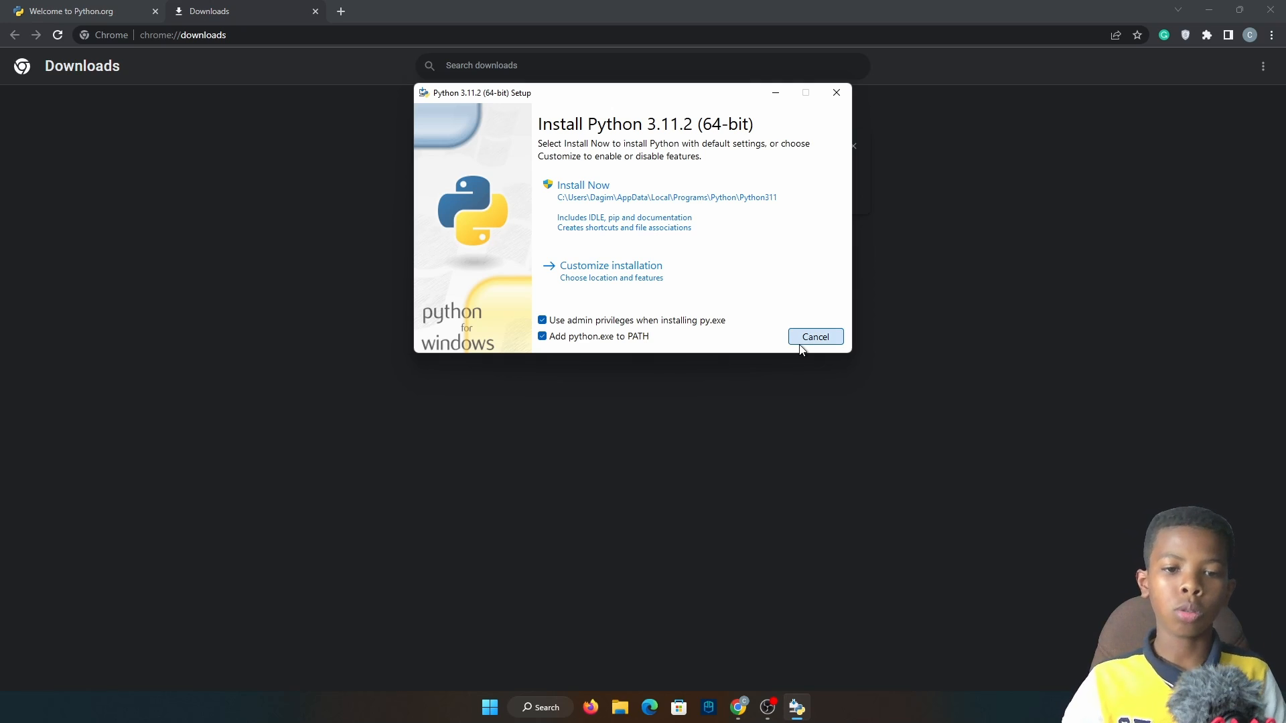
Step: Cancel the installer and launch IDLE (Python 3.10 64-bit) maximized at a fresh prompt
click(813, 336)
text(idle)
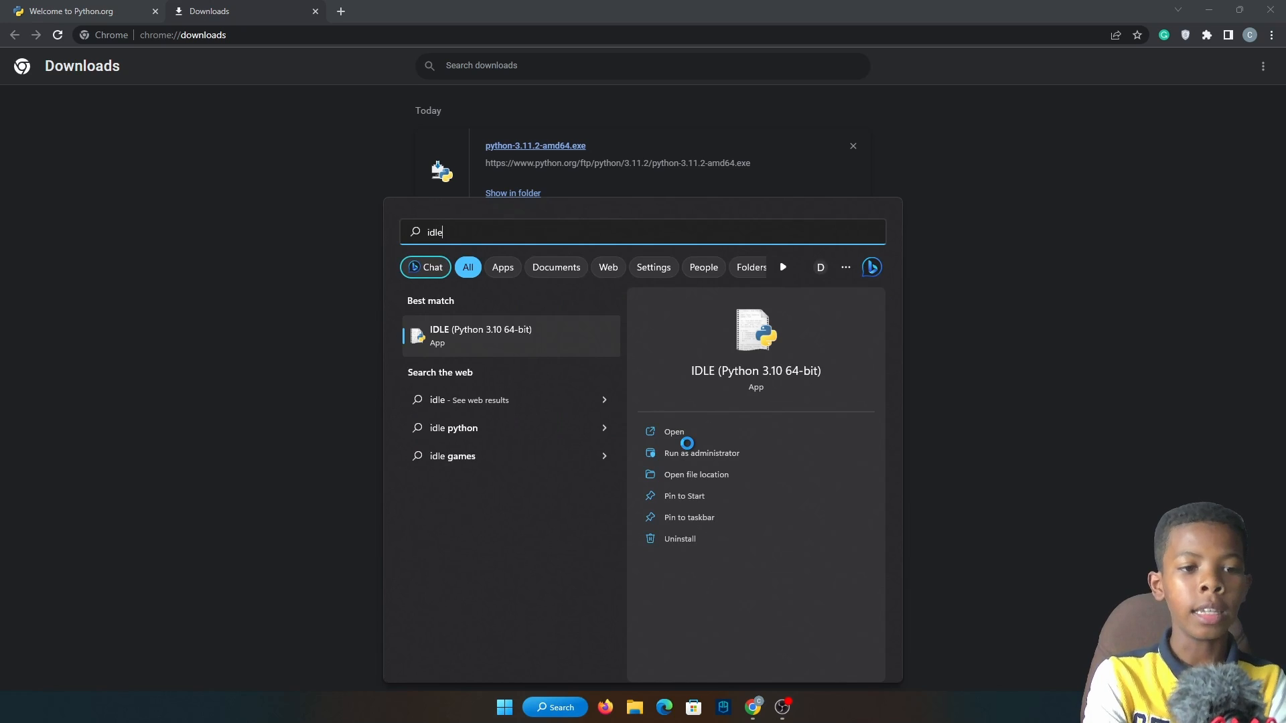
click(674, 431)
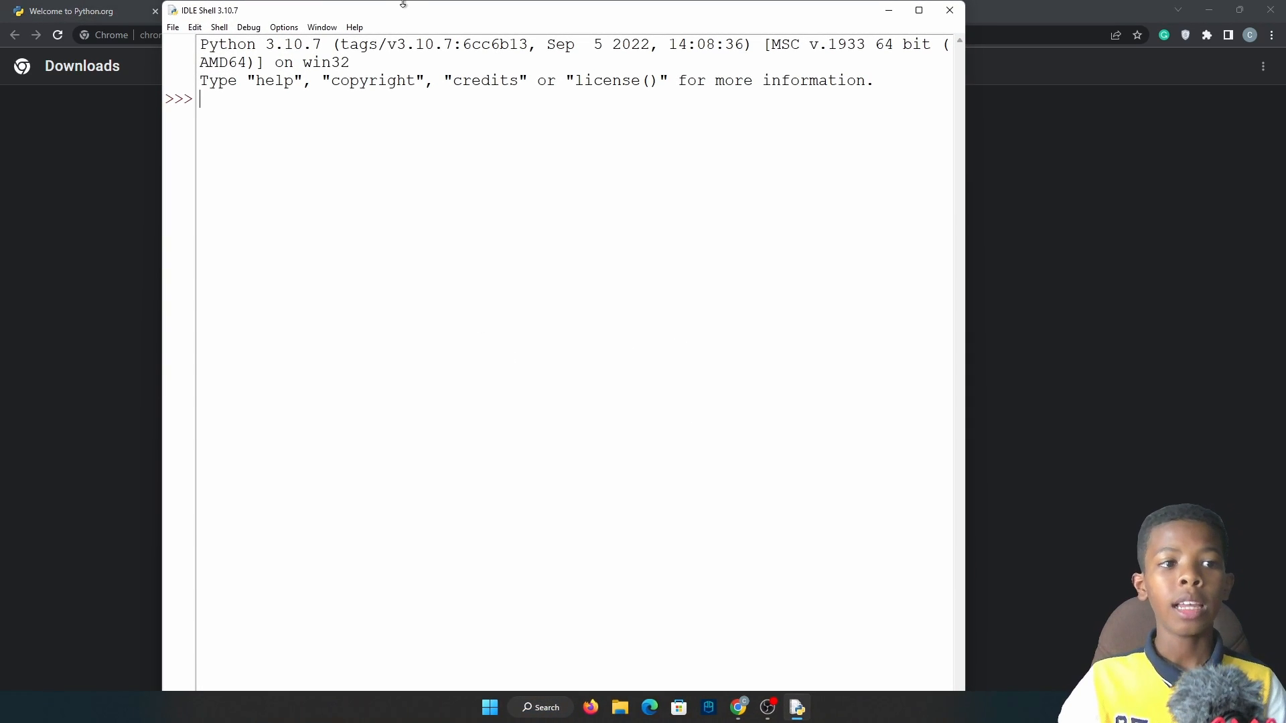
click(917, 9)
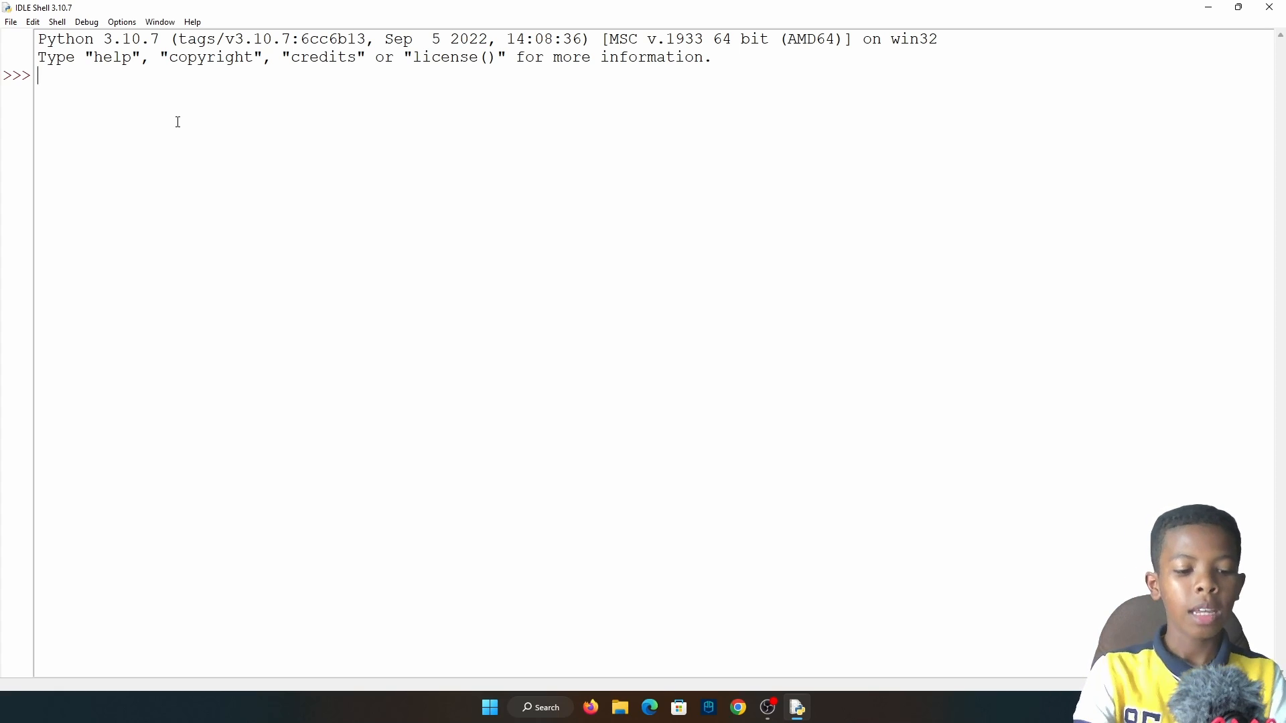
Step: Run print("Hello World") at the shell prompt, outputting Hello World
text(print(")
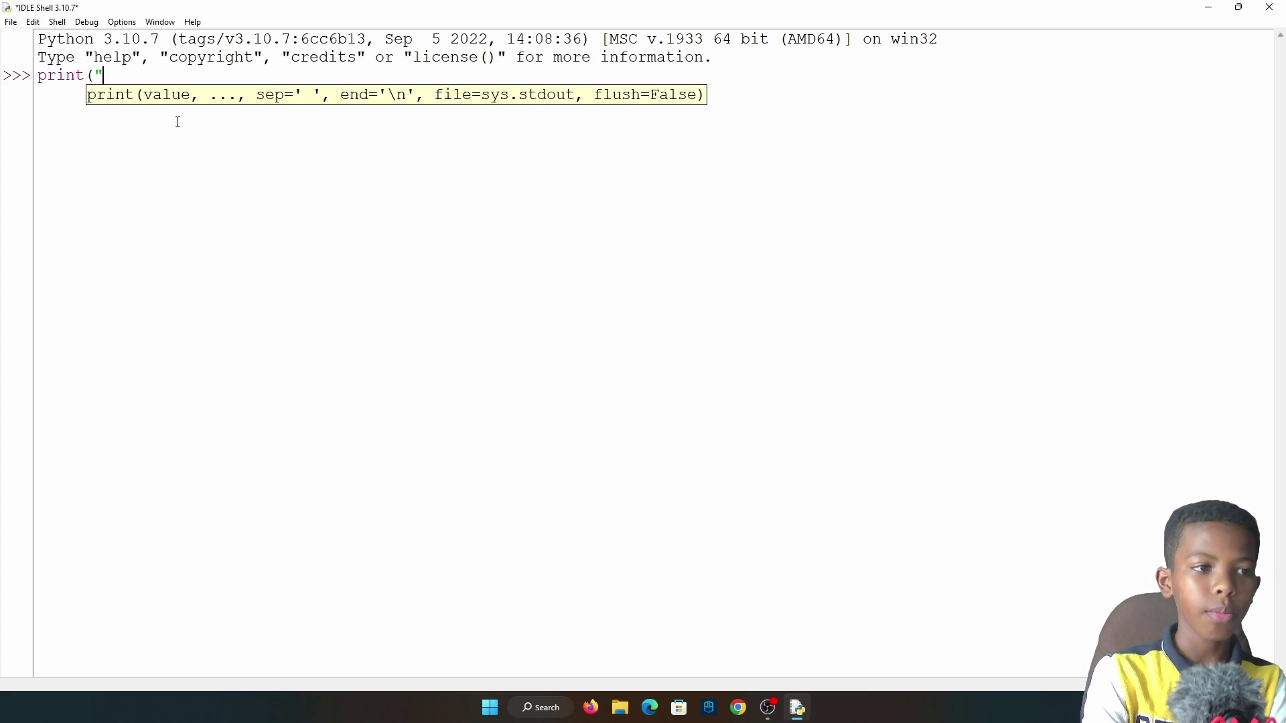
text(Hello Worl)
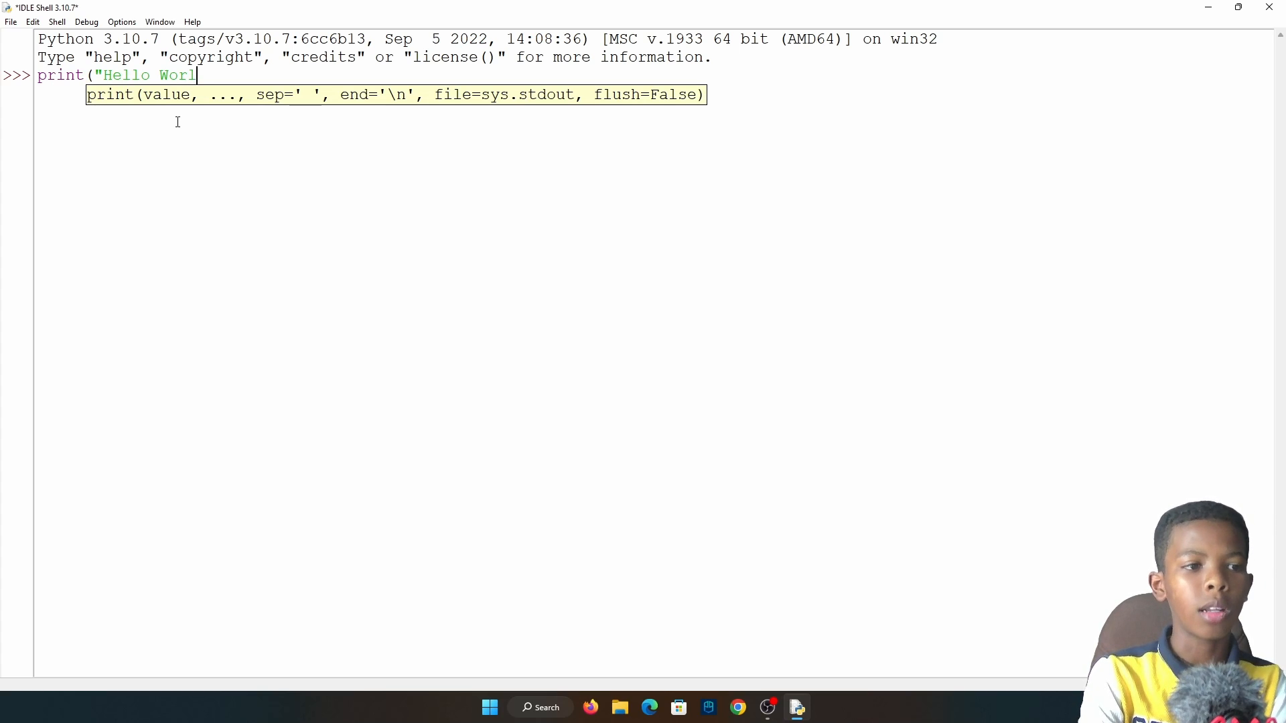
key(Return)
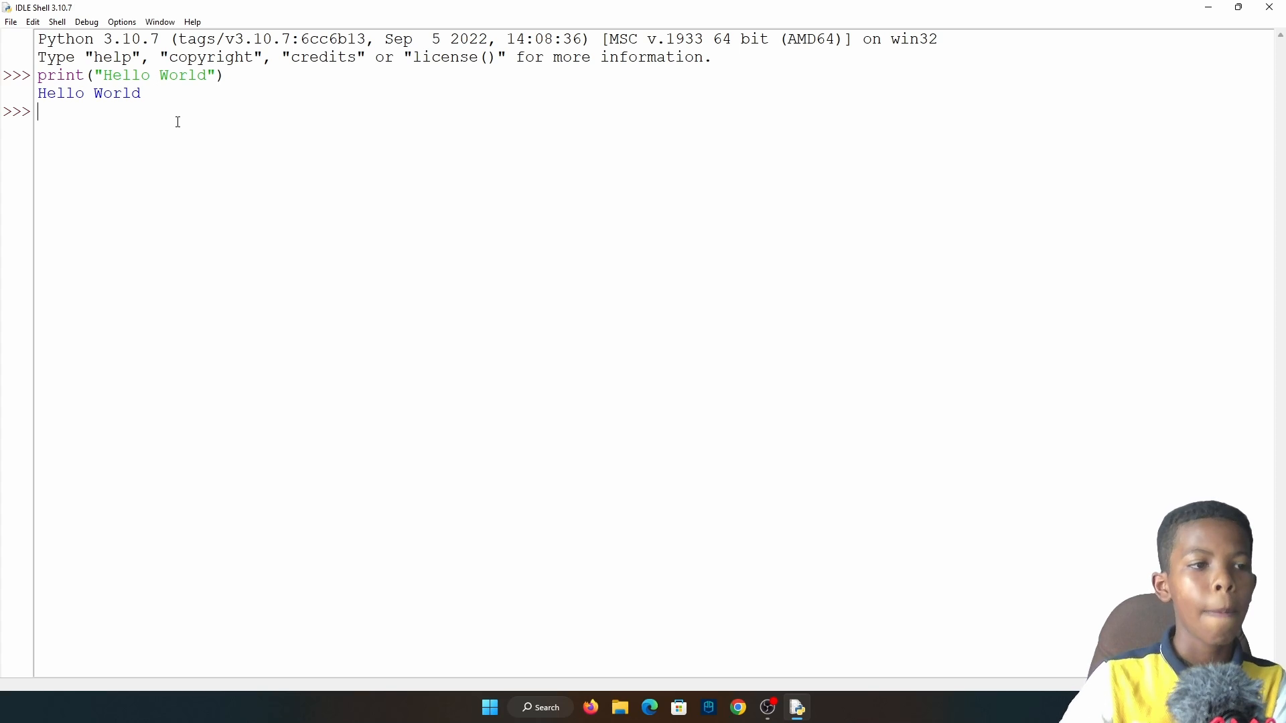
Step: Highlight parts of the command and its output to review them, then return to the prompt
double_click(88, 92)
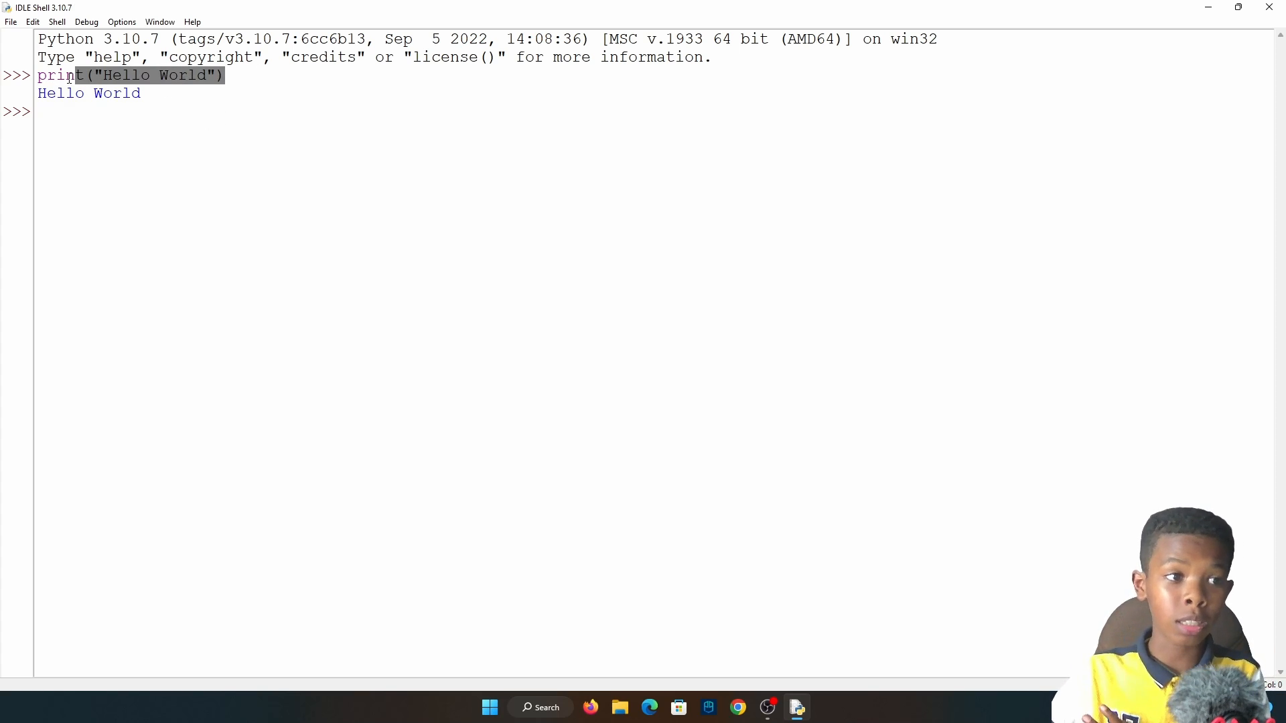
double_click(58, 75)
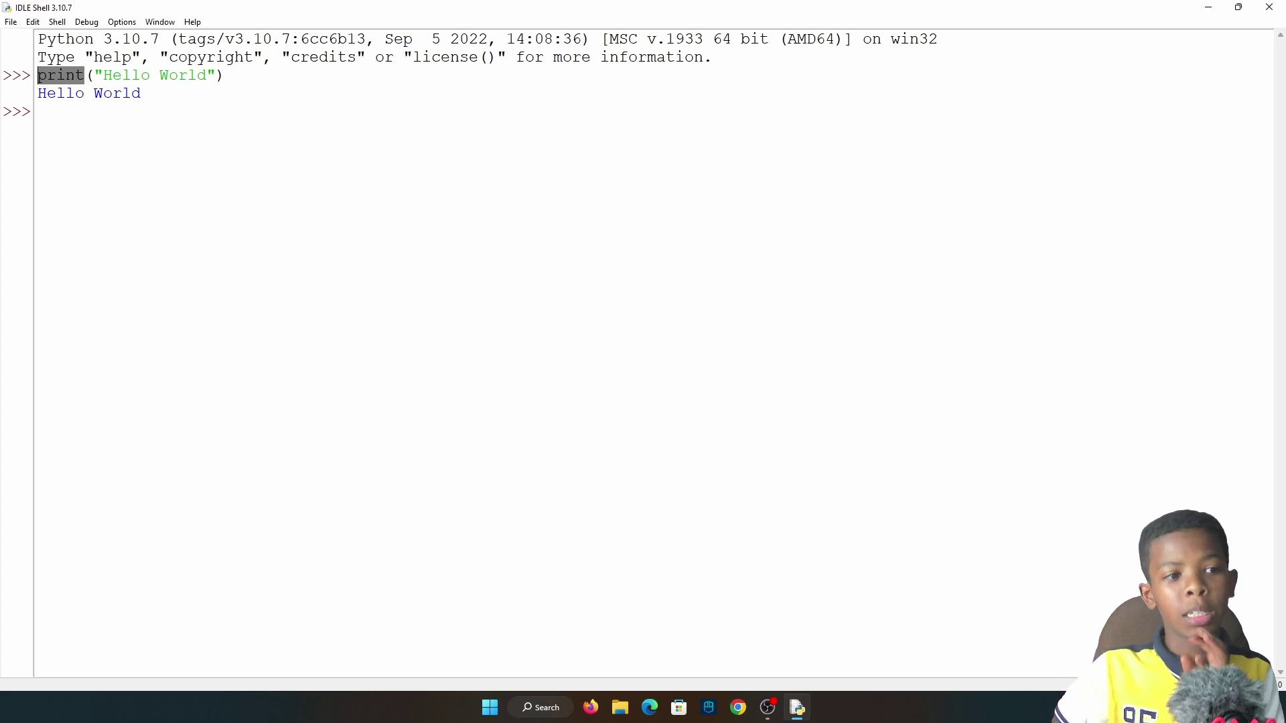
click(100, 75)
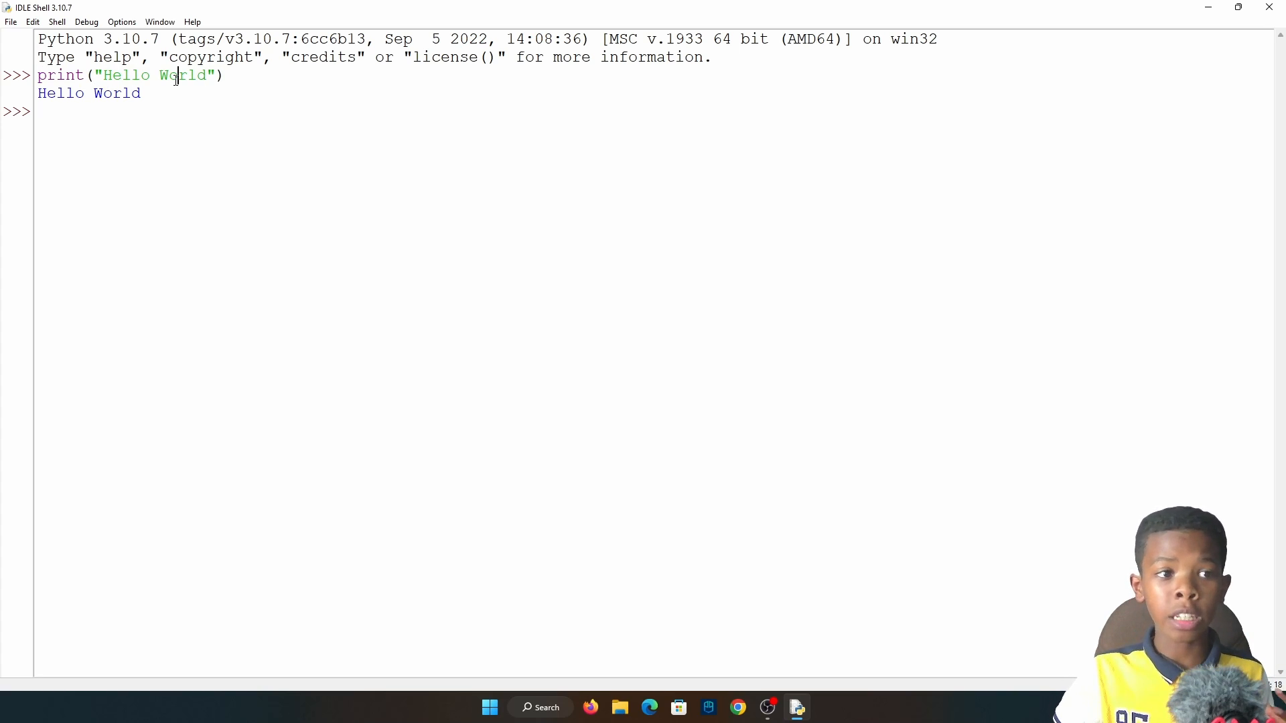
double_click(88, 92)
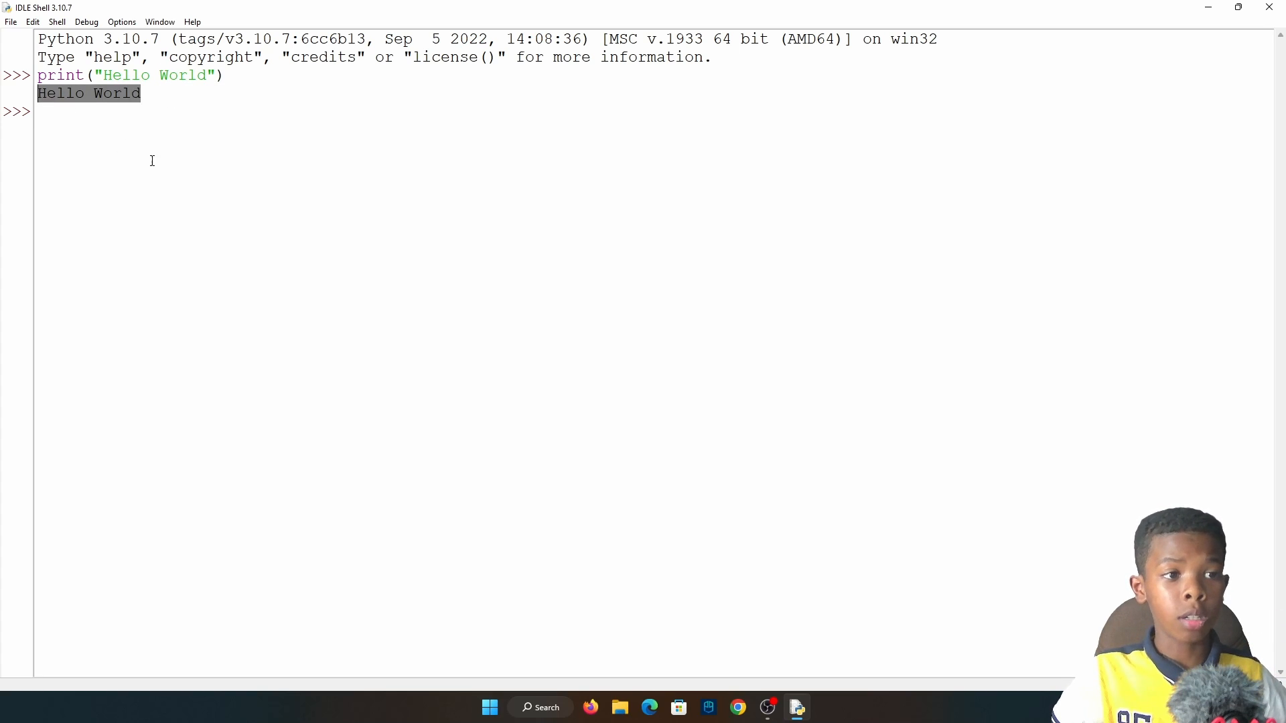
click(82, 118)
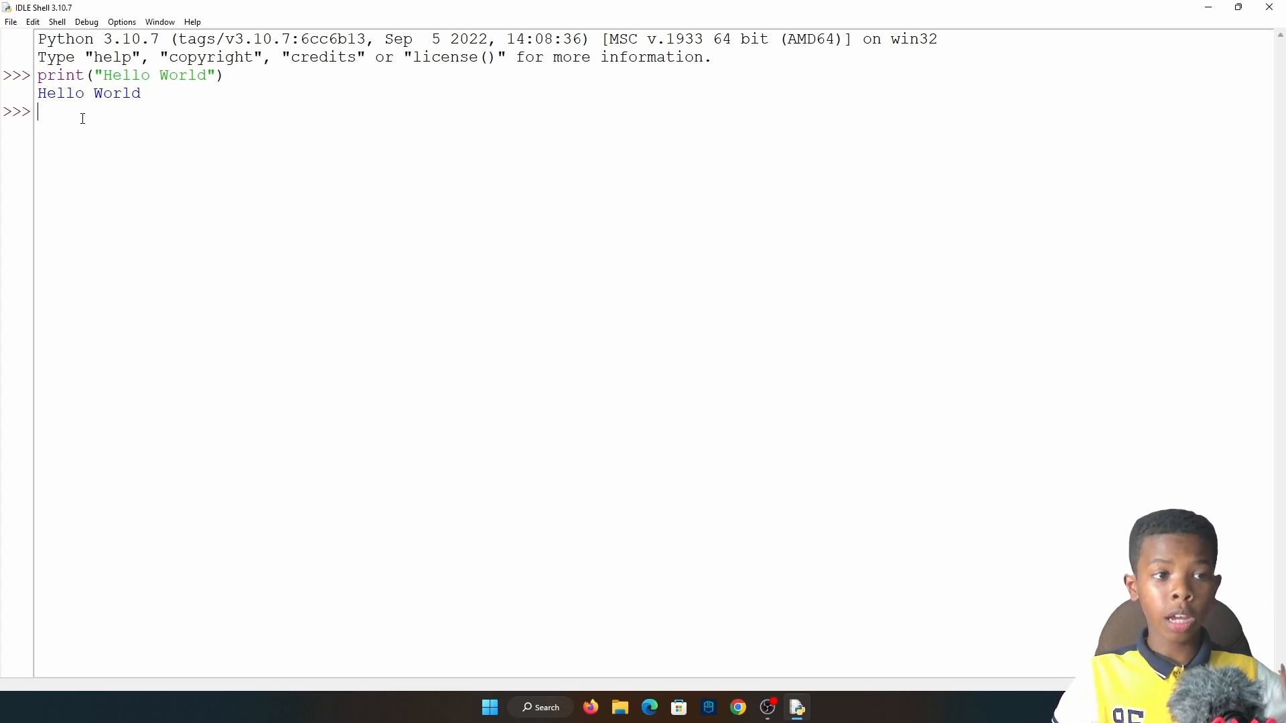
mouse_move(119, 133)
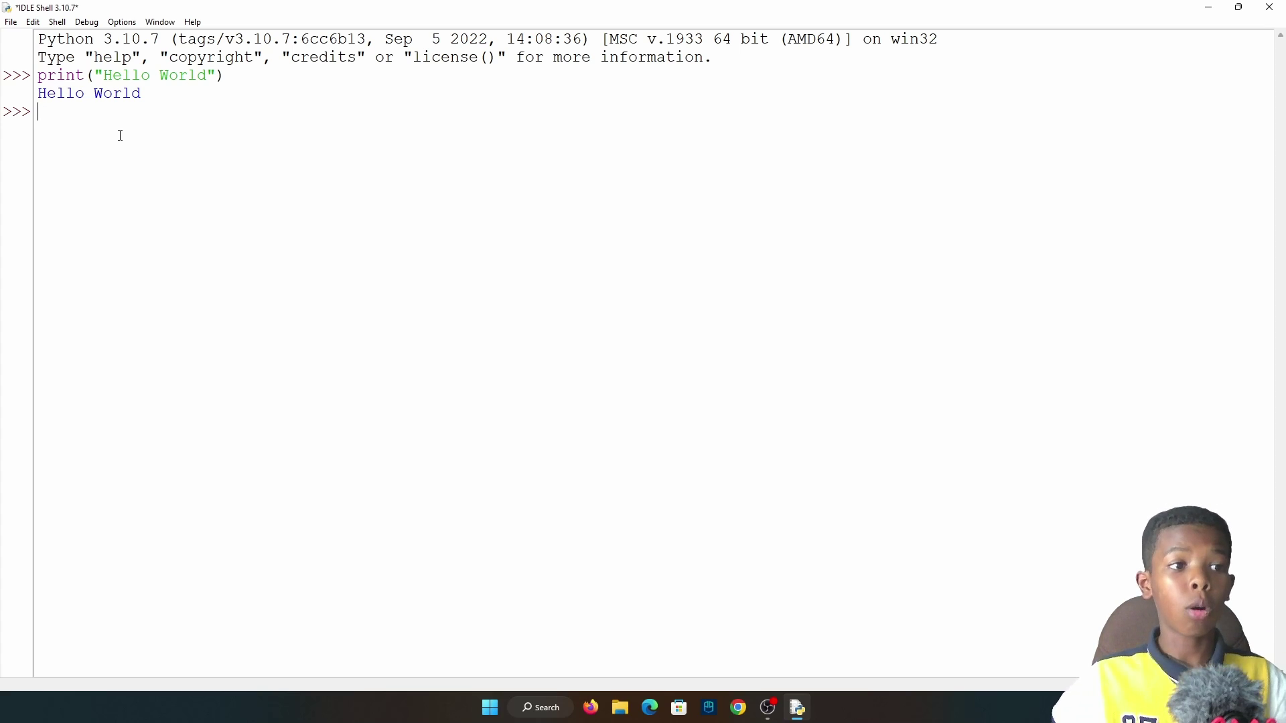
Step: Create a new empty untitled script window via File > New File
click(11, 22)
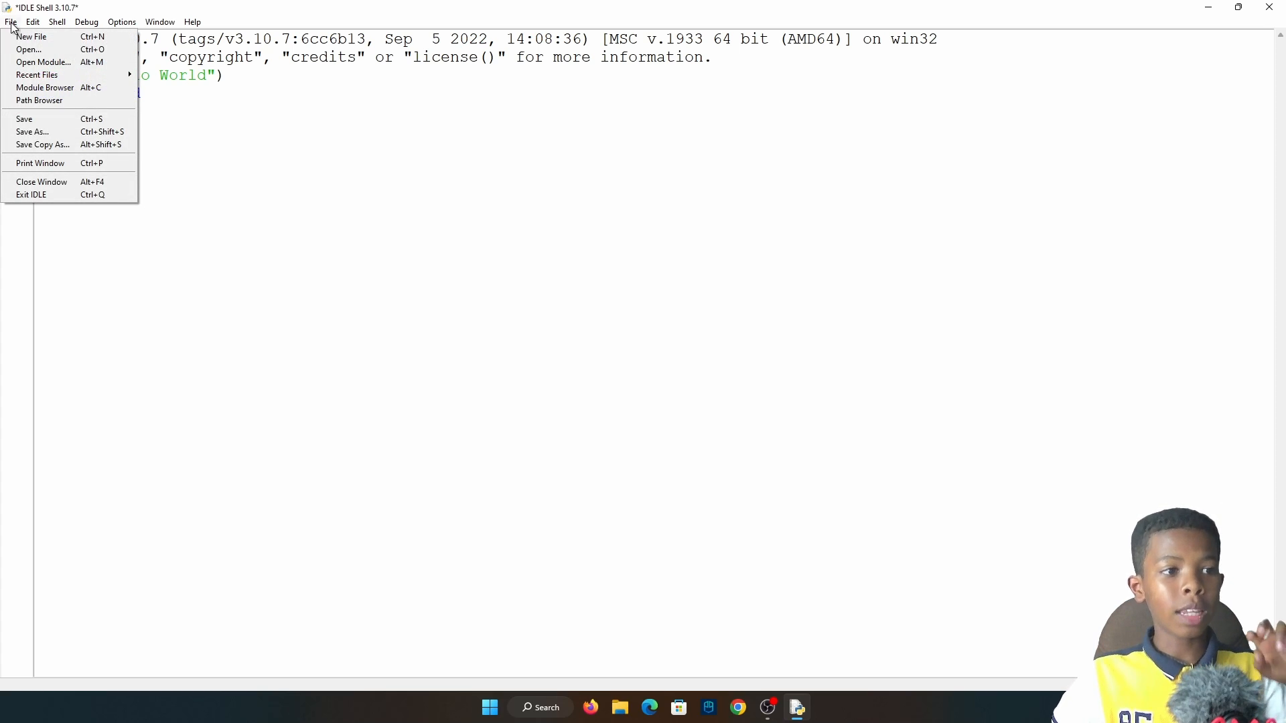
click(30, 36)
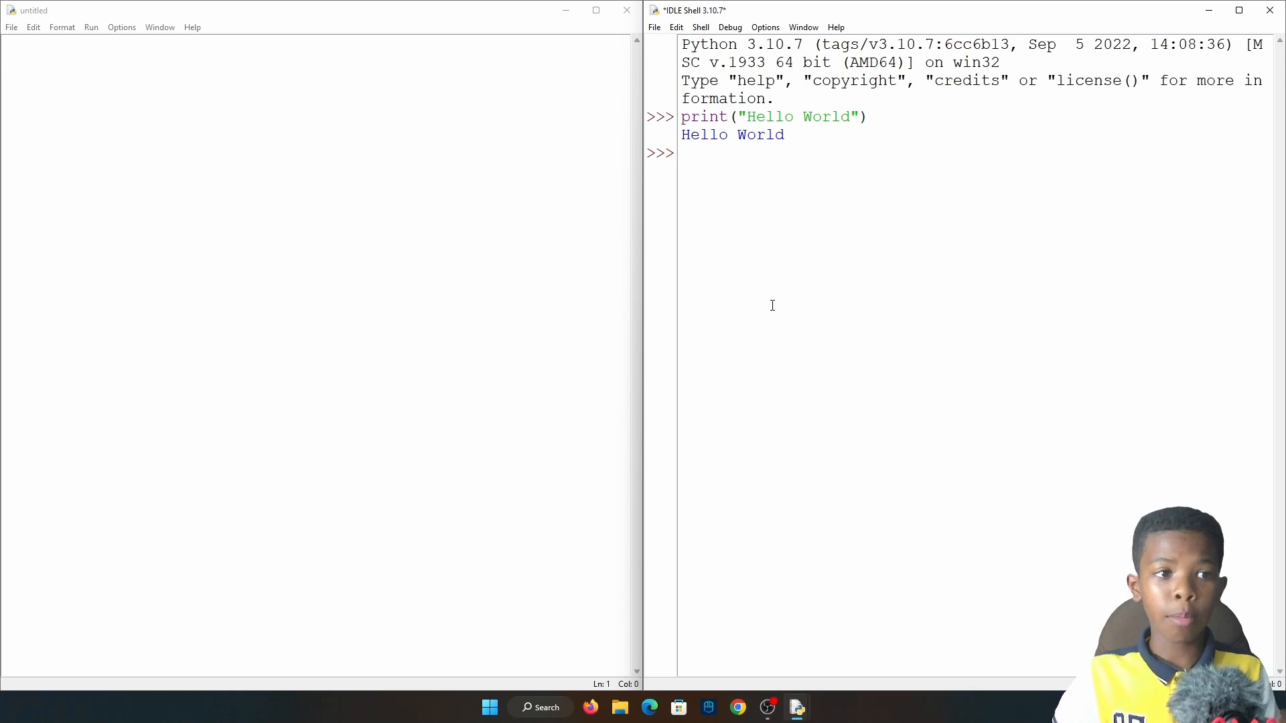
click(178, 189)
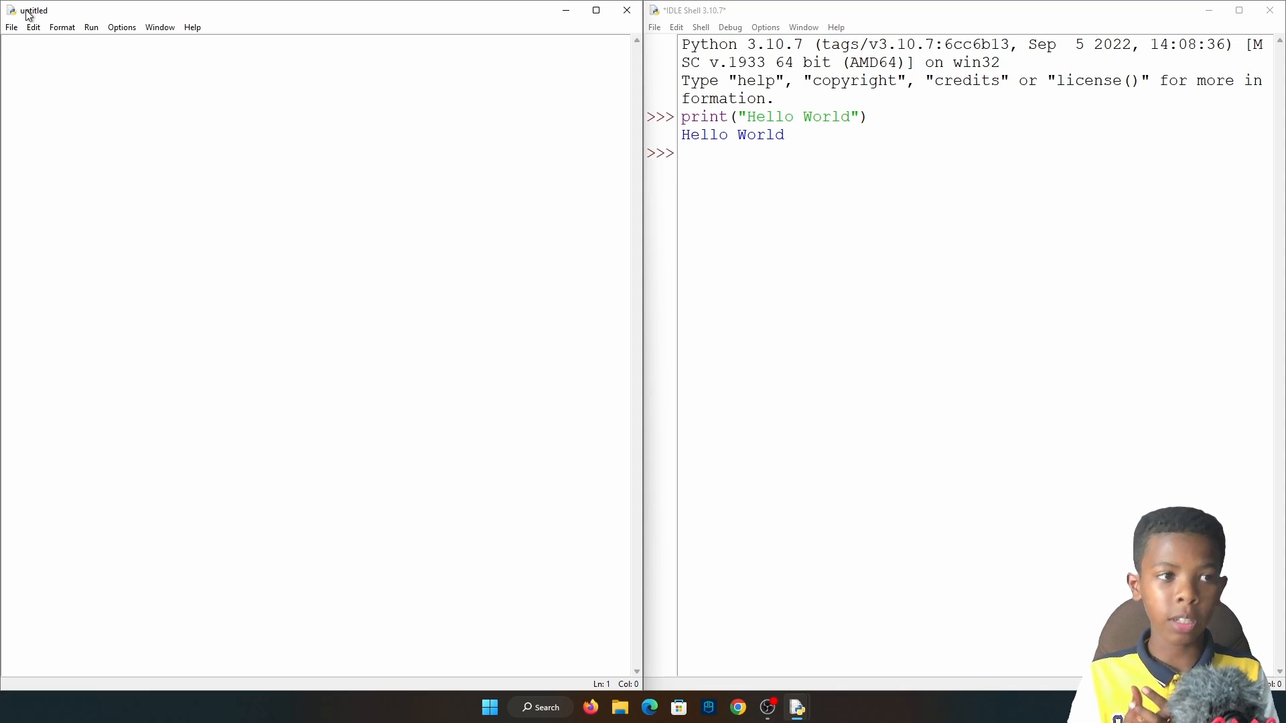
Step: Save the empty script in Documents as firstpythoninenglishtutorial.py
click(13, 27)
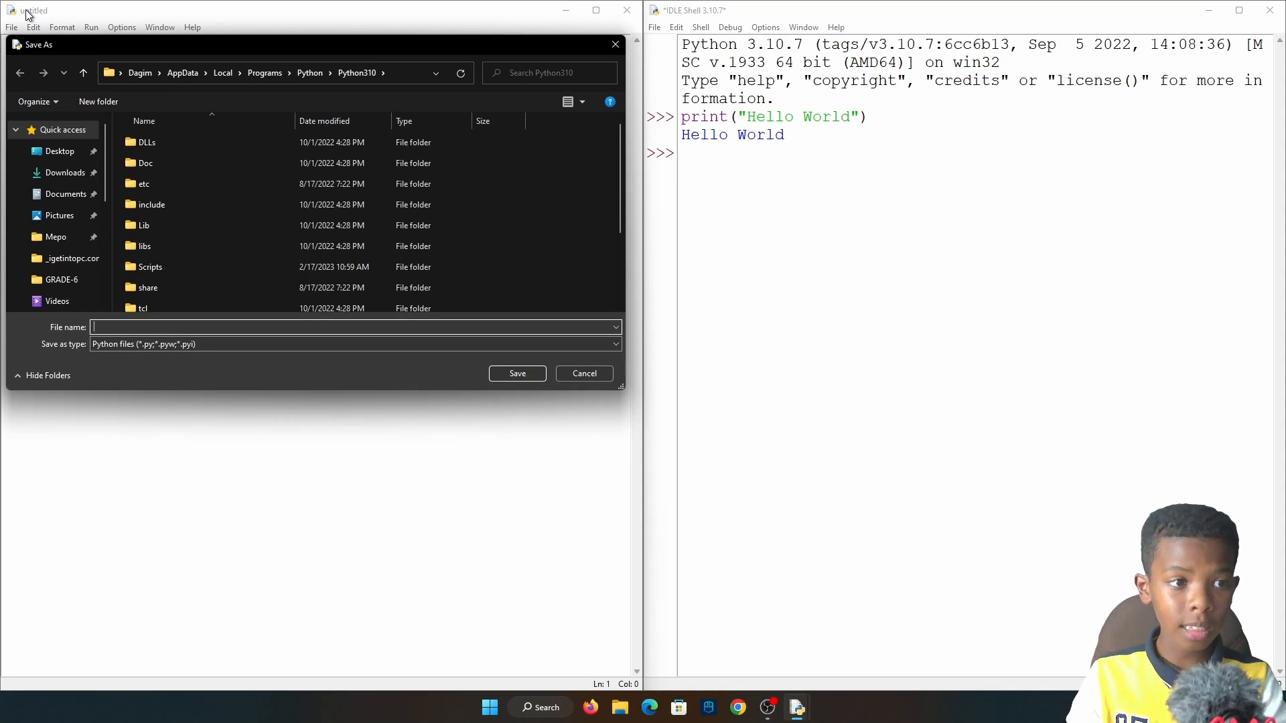
mouse_move(65, 173)
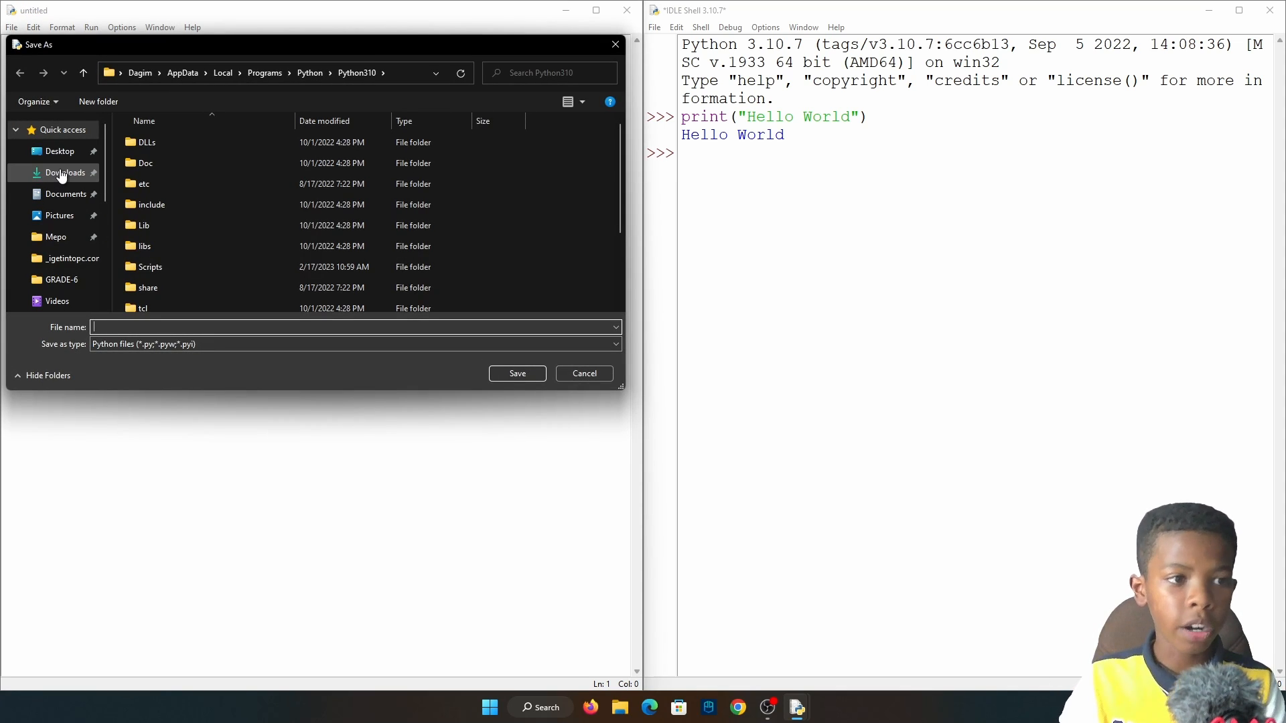
click(66, 194)
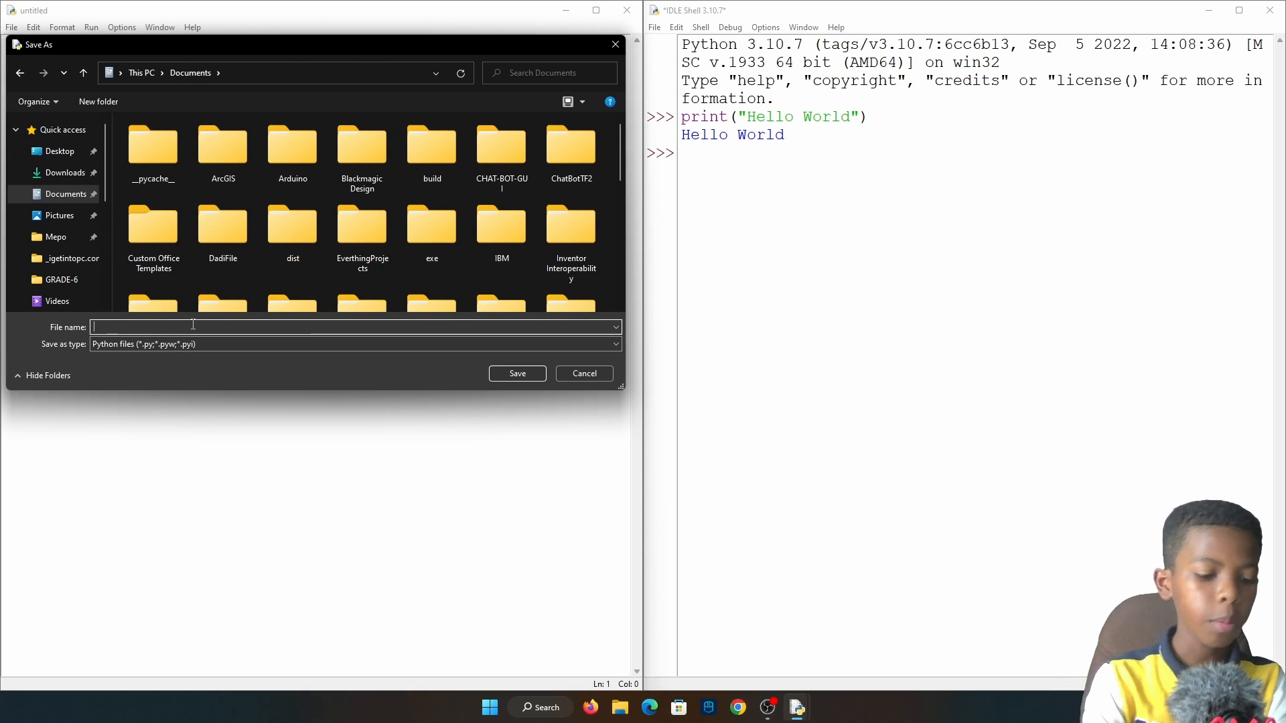
text(first)
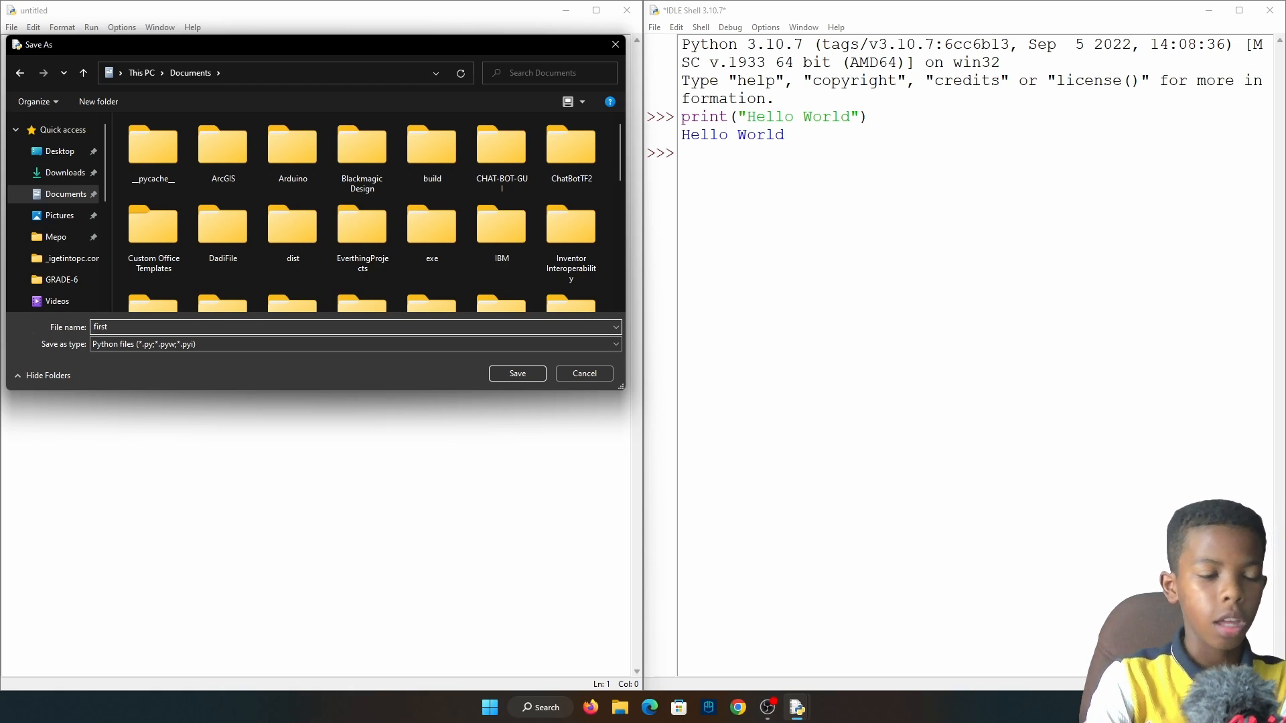
text(pythoninenglis)
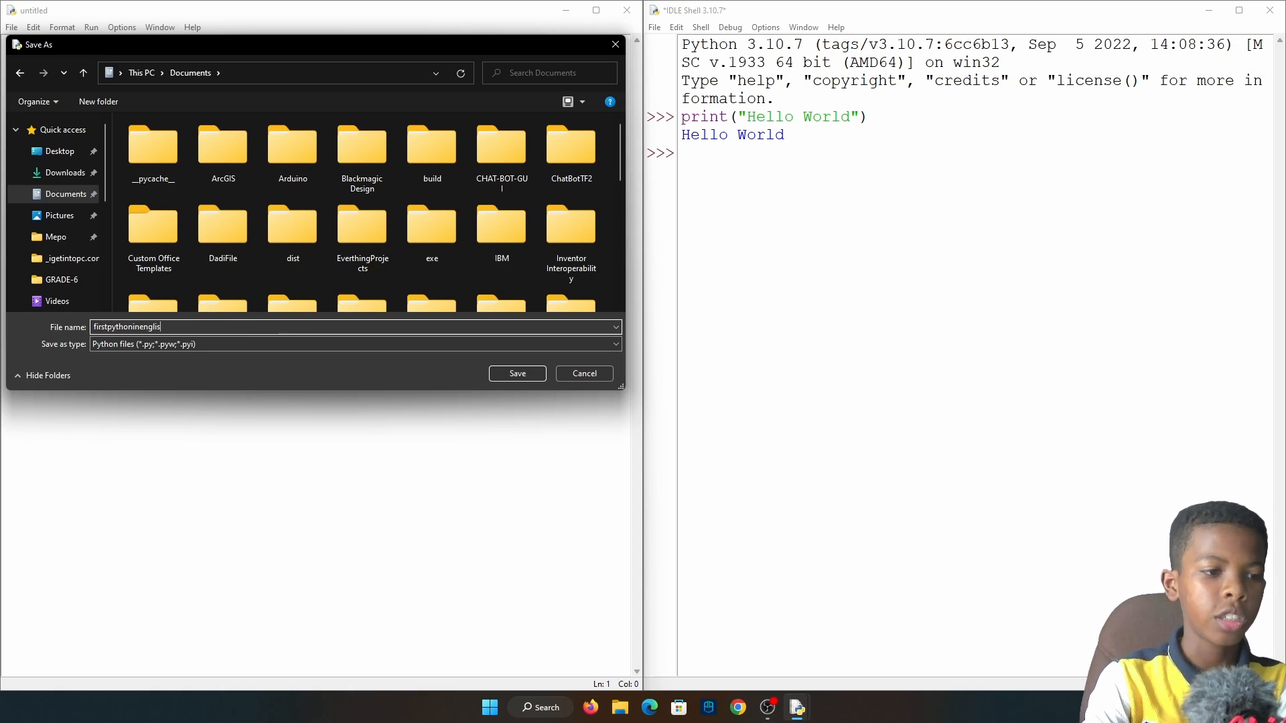
click(517, 373)
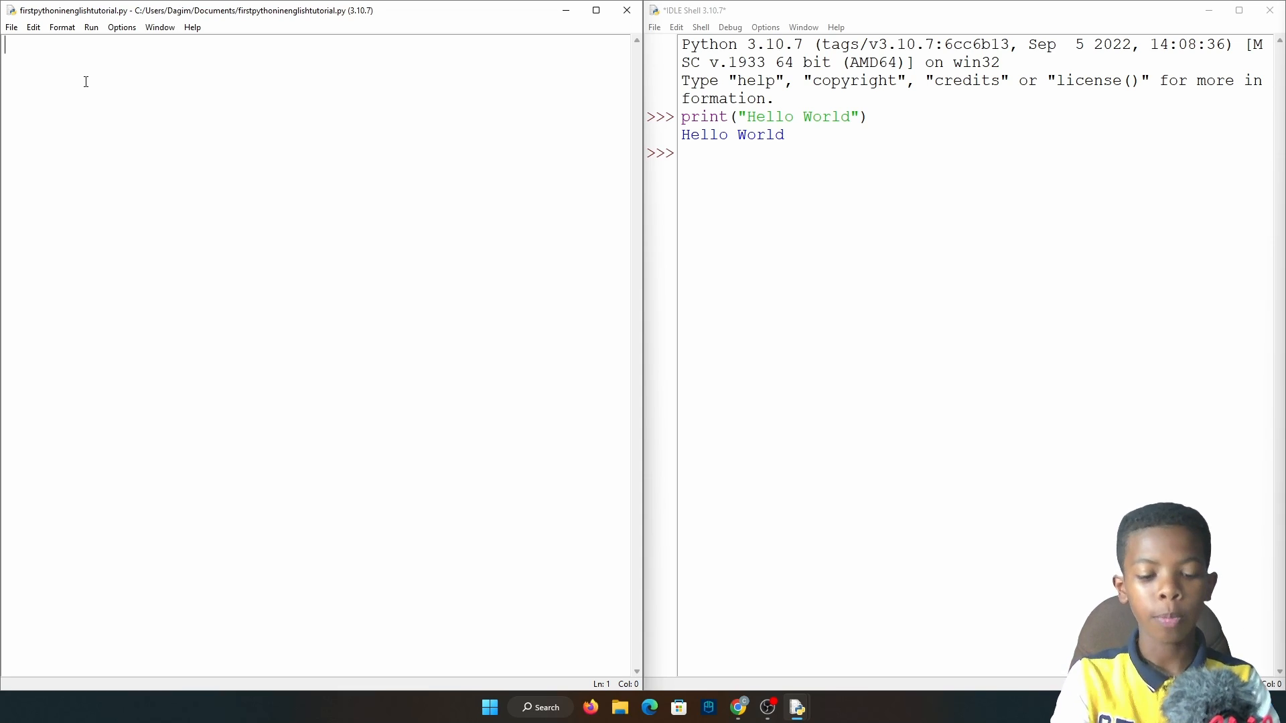
Step: Write the first print lines drawing the triangle's sloped top and vertical bars with / and |
text(prin)
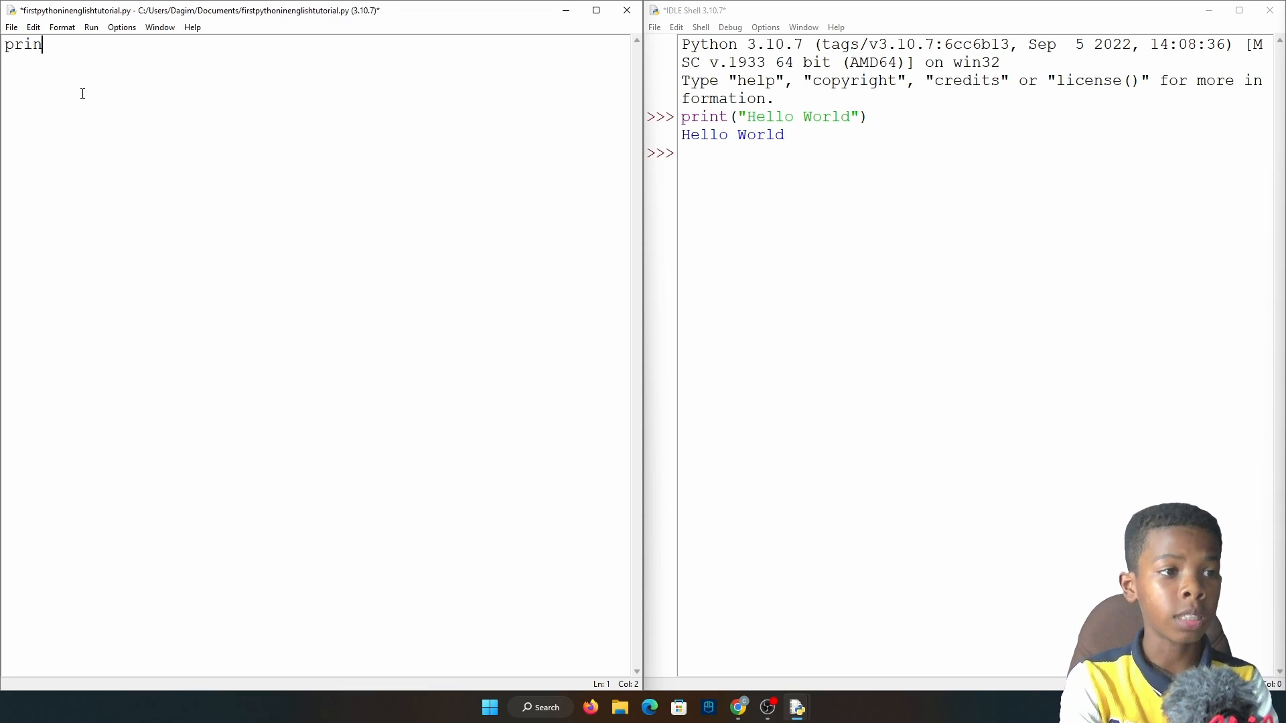
text(t(")
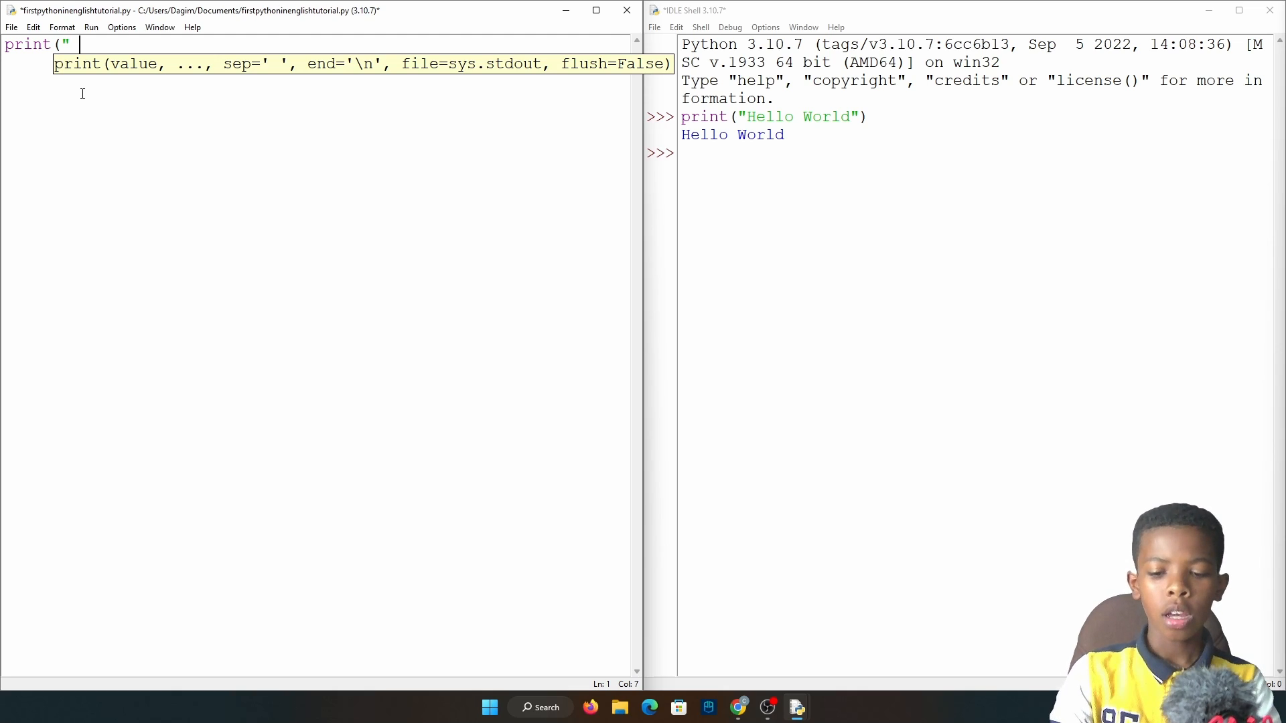
text(H)
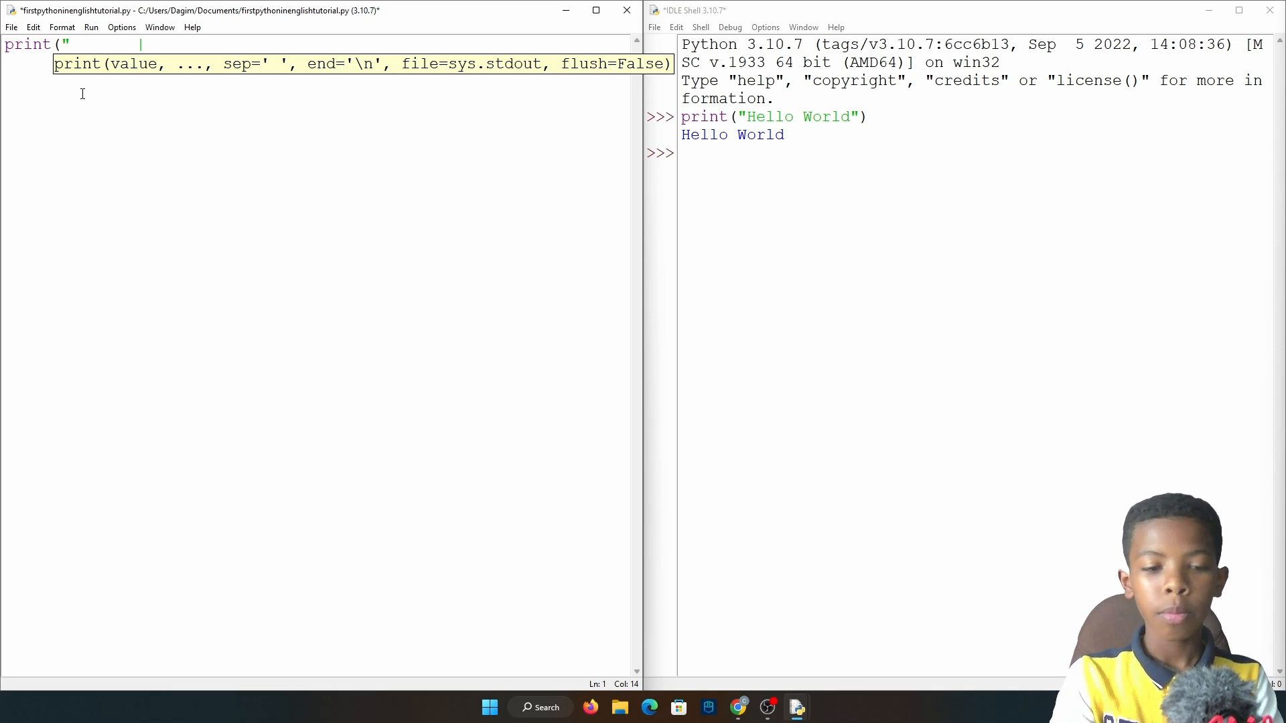
text(/|)
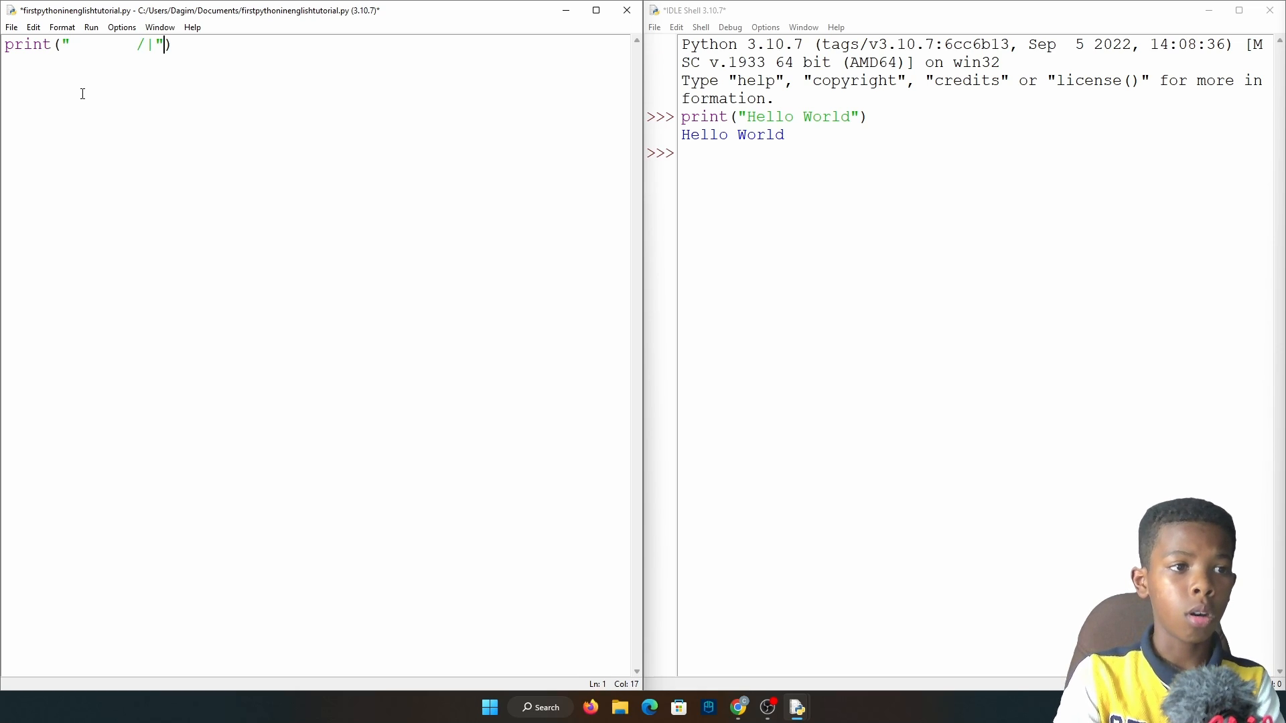
key(Backspace)
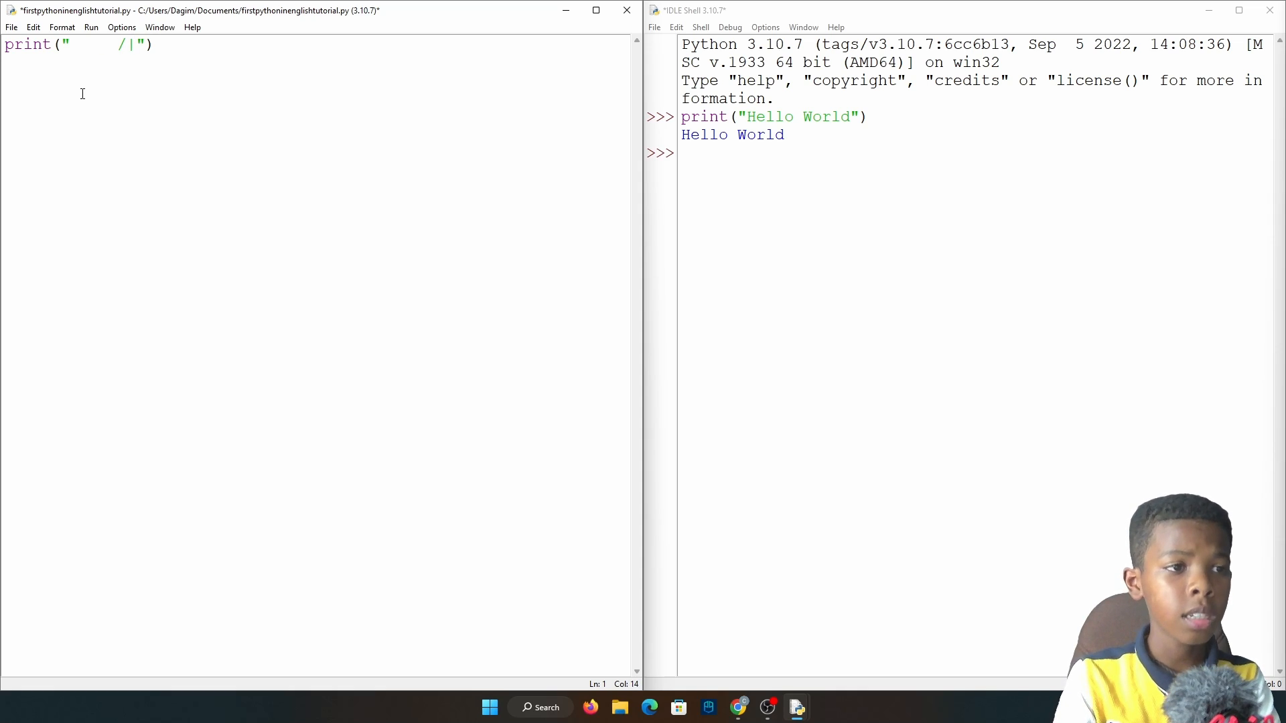
text(print("    /)
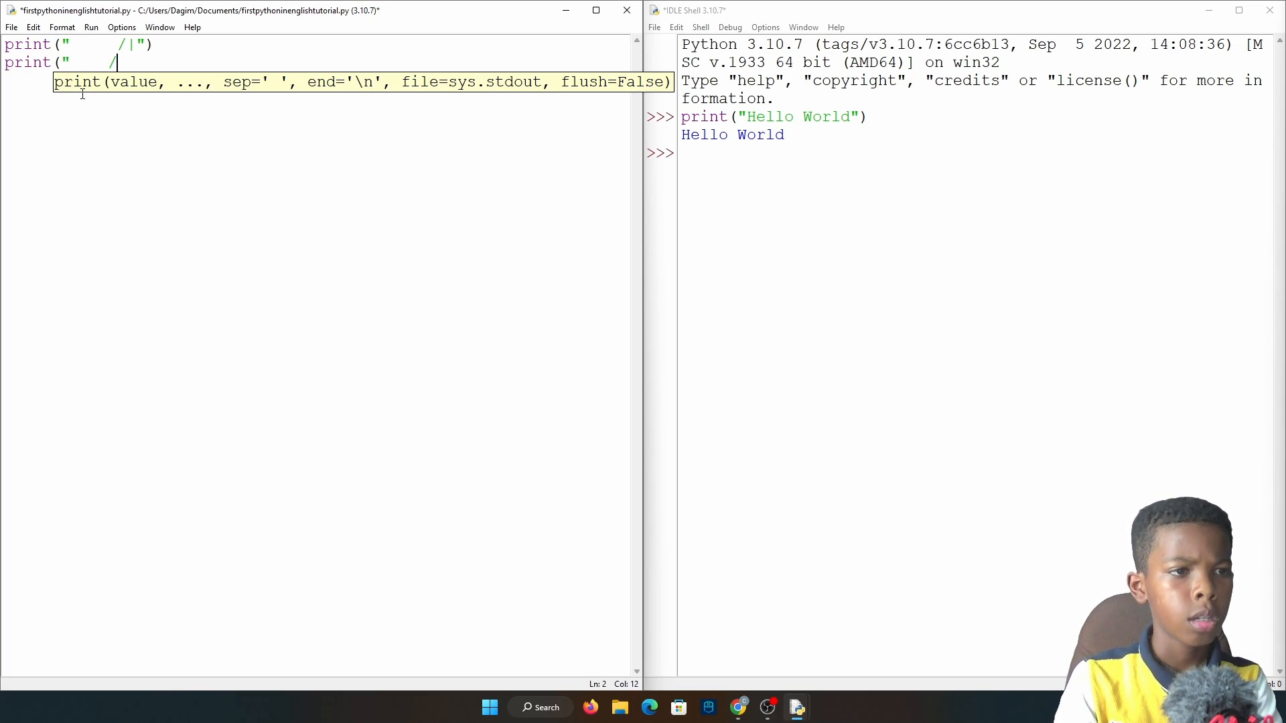
text(|)
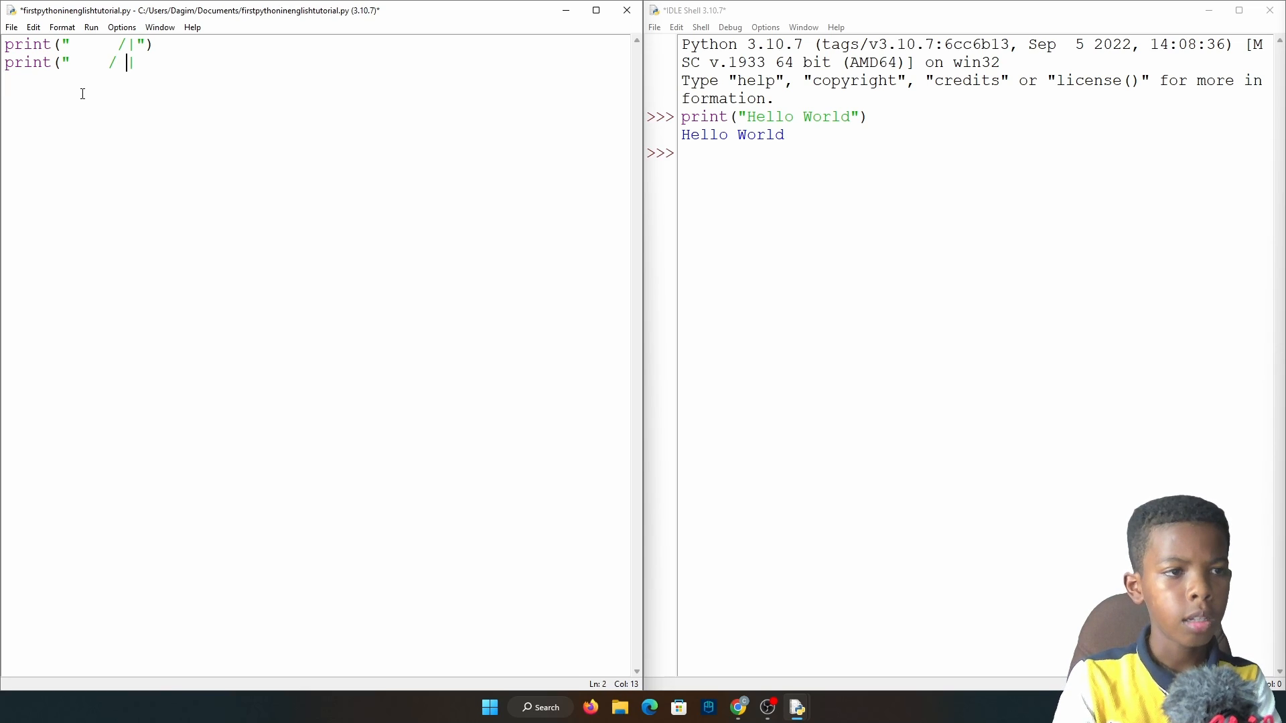
text(" ")
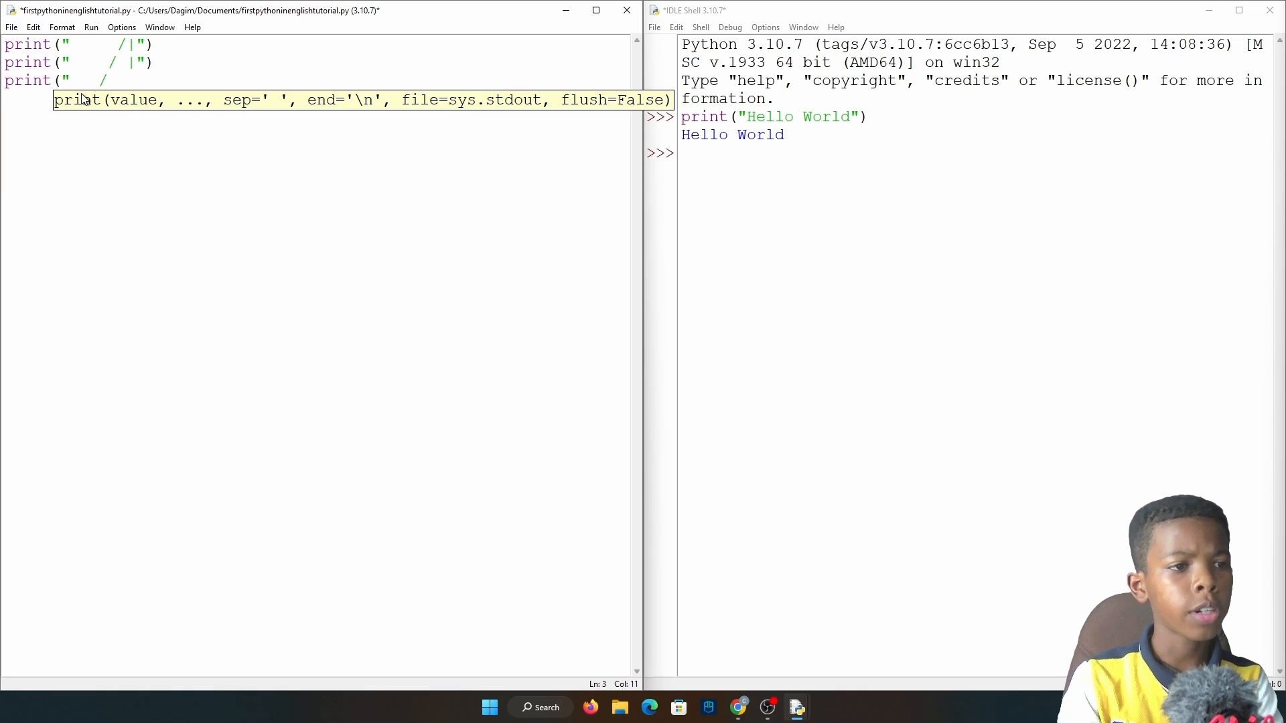
text(|)
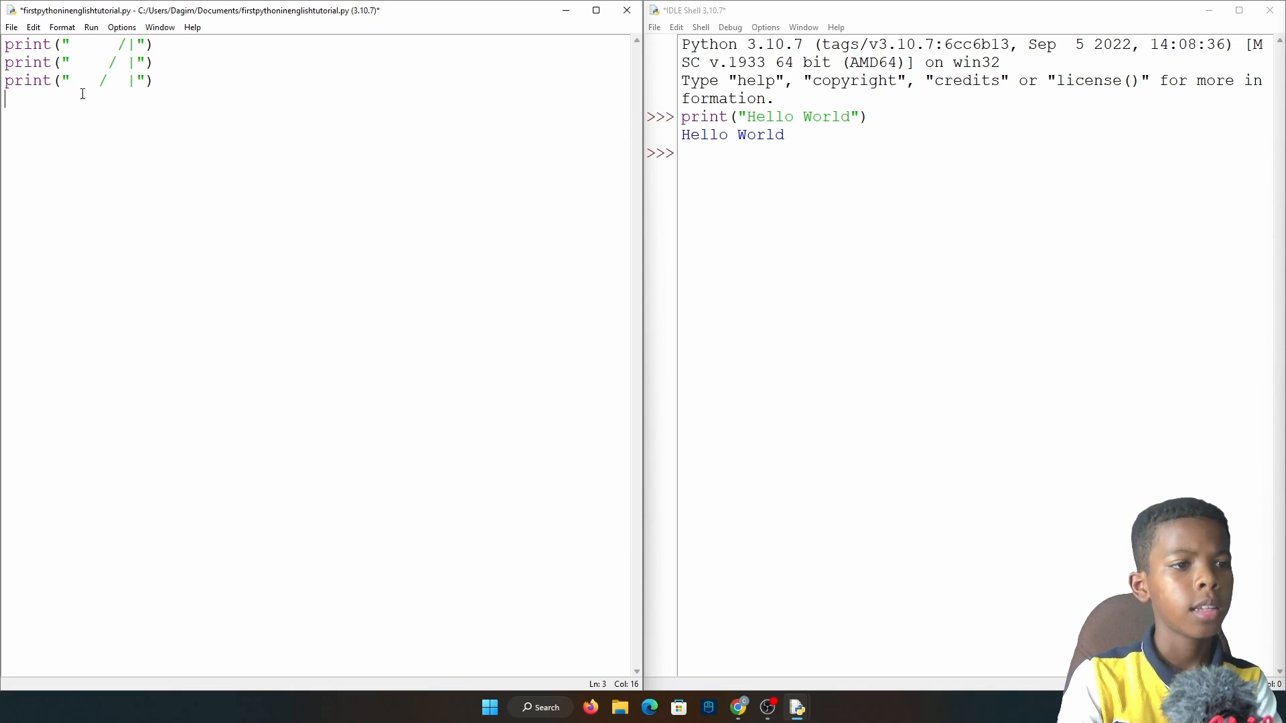
Step: Write the final print line drawing the triangle's base with / and ____
text(print("  /  |)
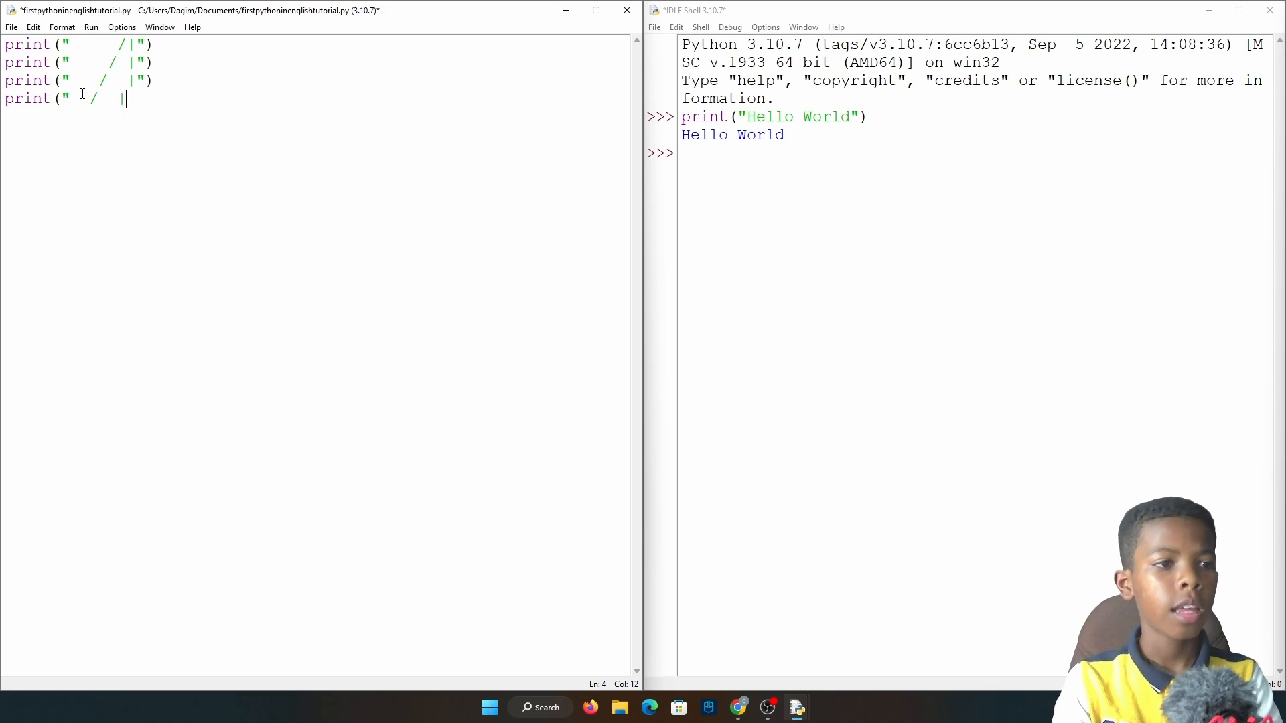
text("   ")
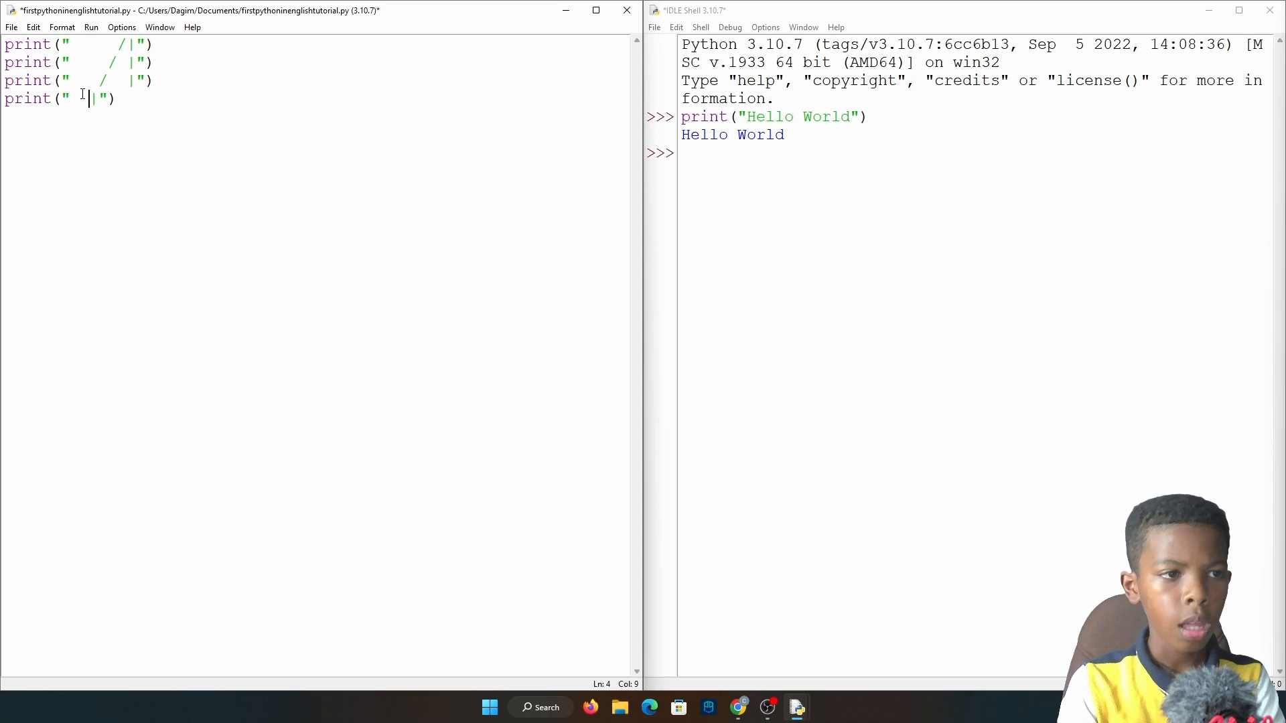
text(/)
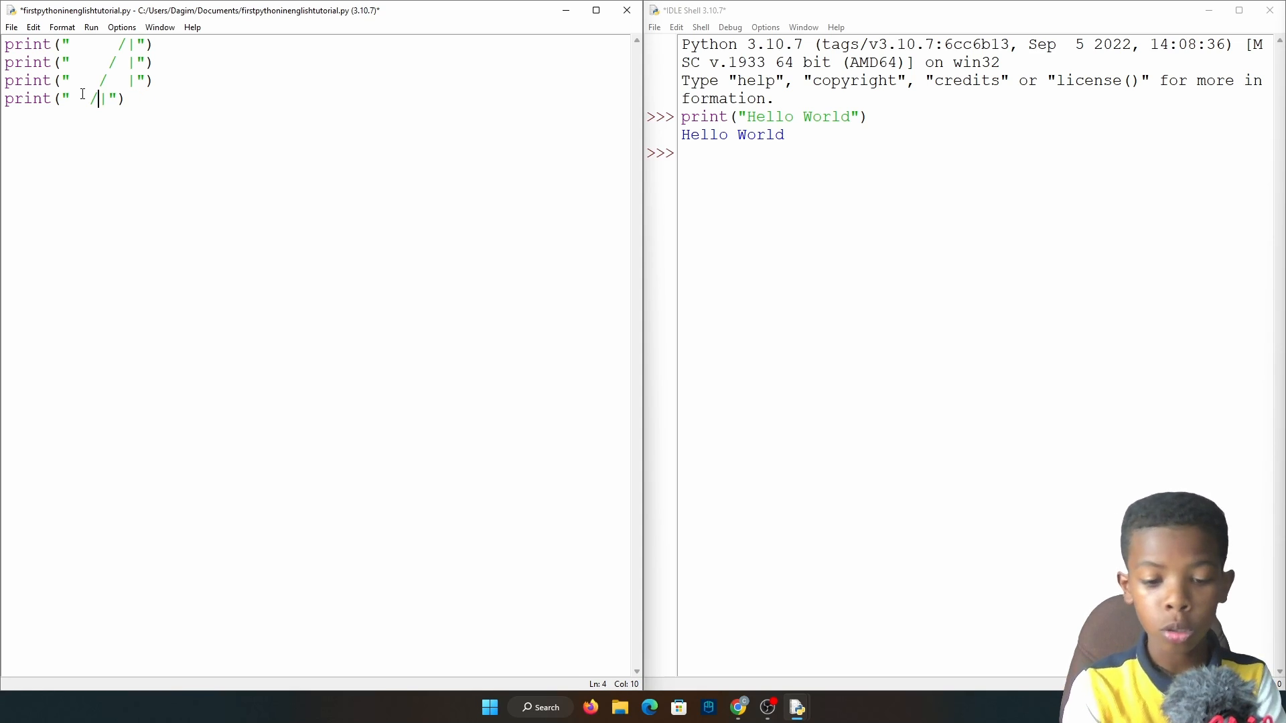
text(____)
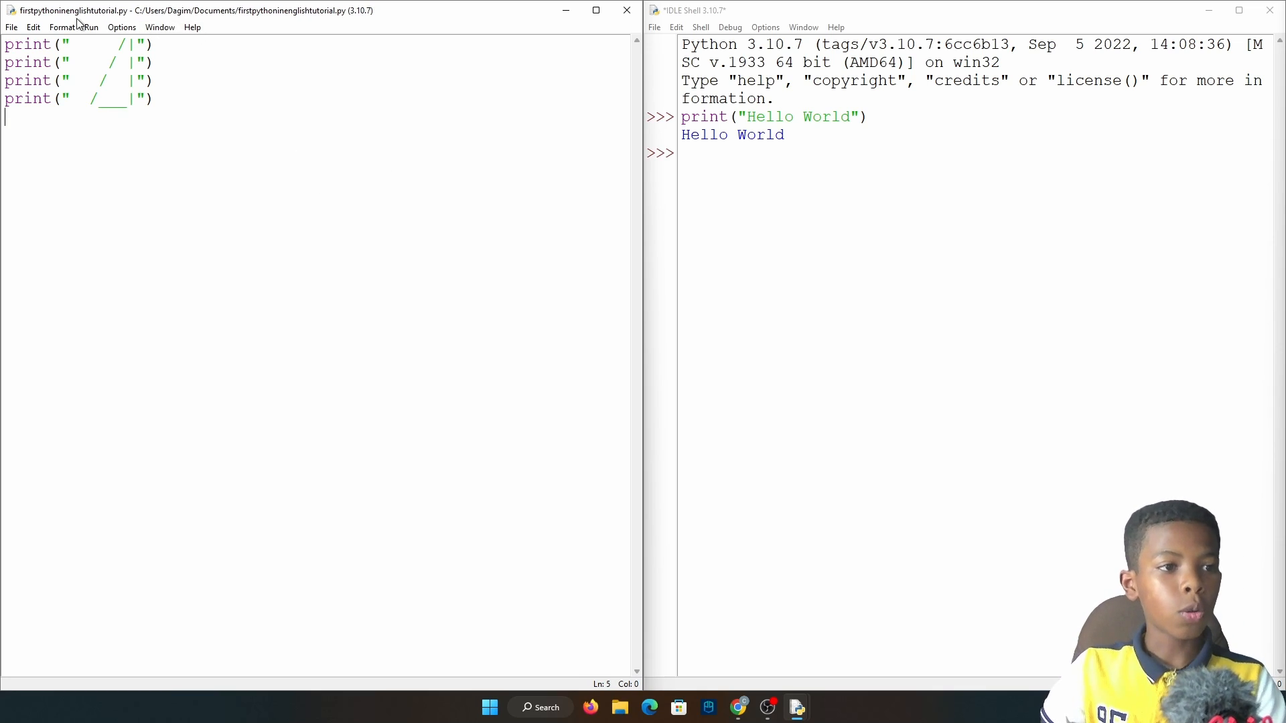
Step: Run the saved module with F5 so the shell prints the ASCII triangle
key(F5)
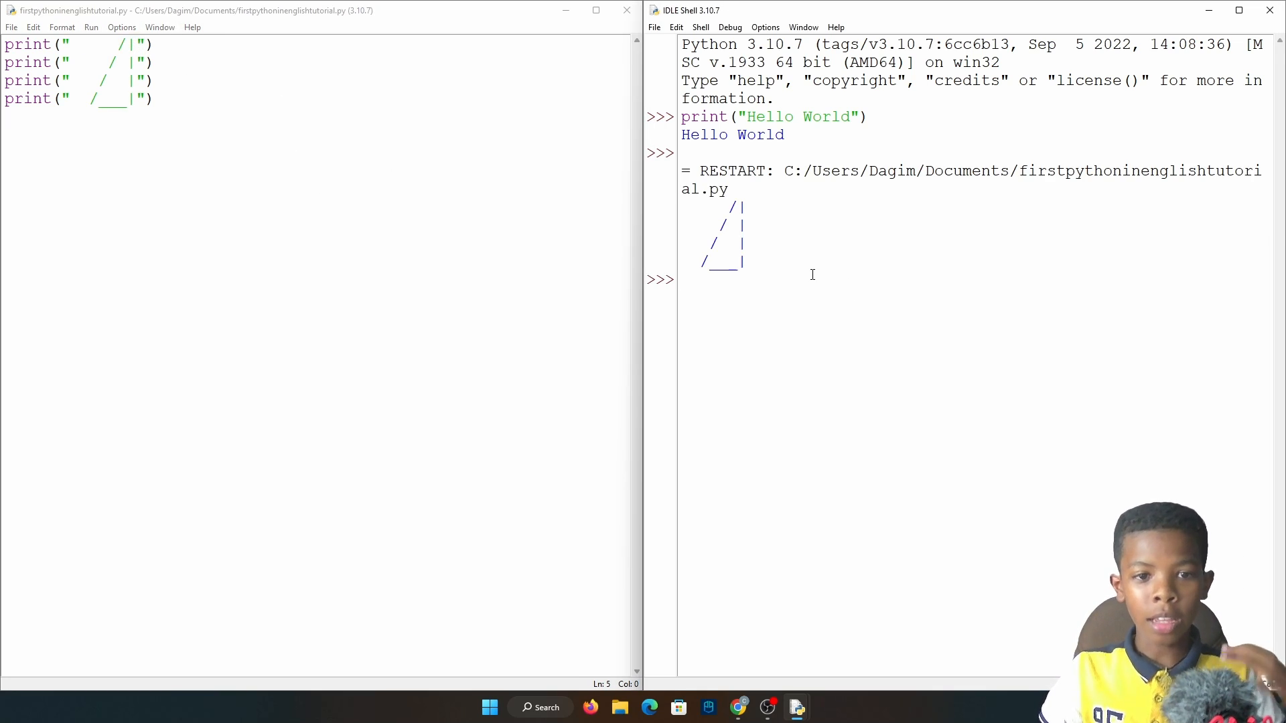
mouse_move(946, 333)
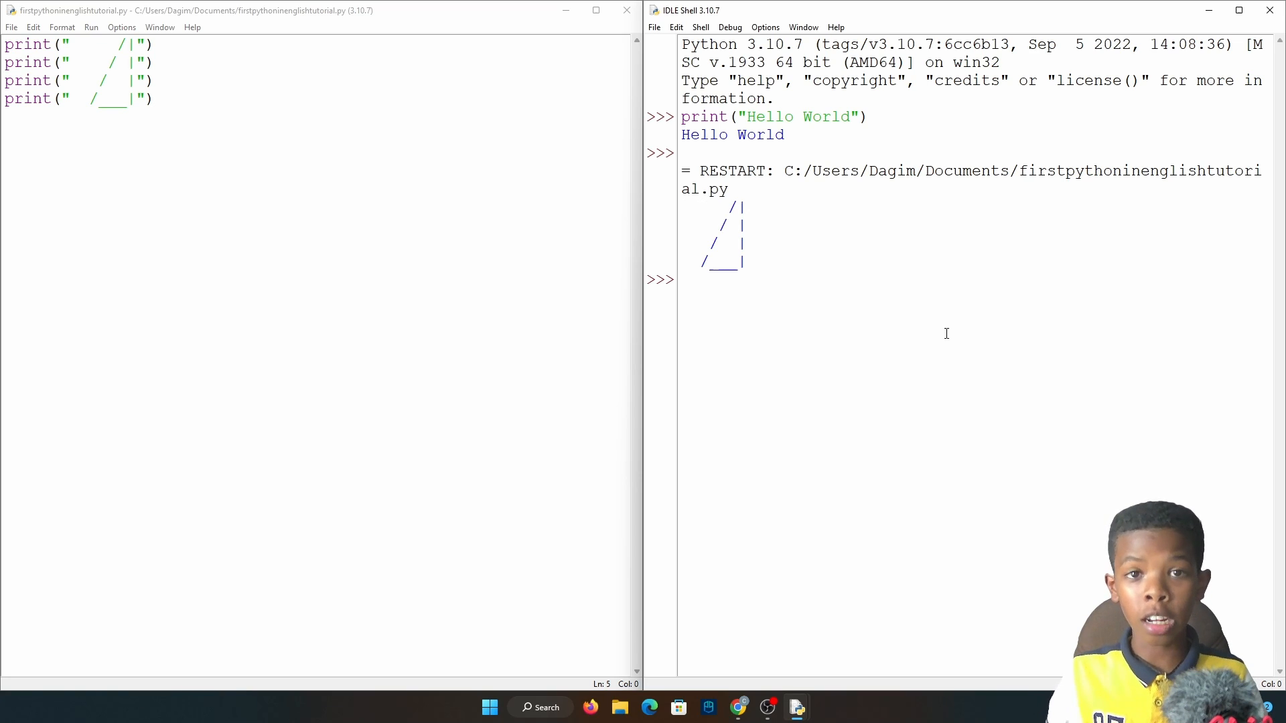
click(188, 260)
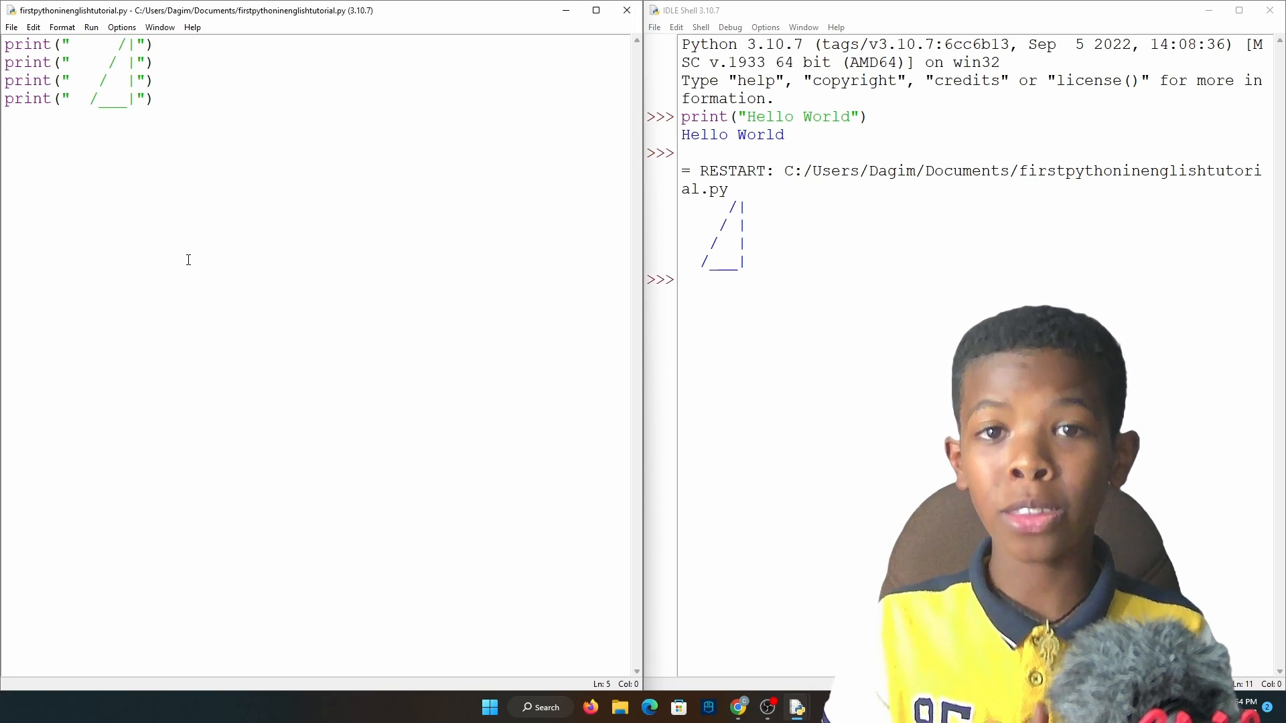